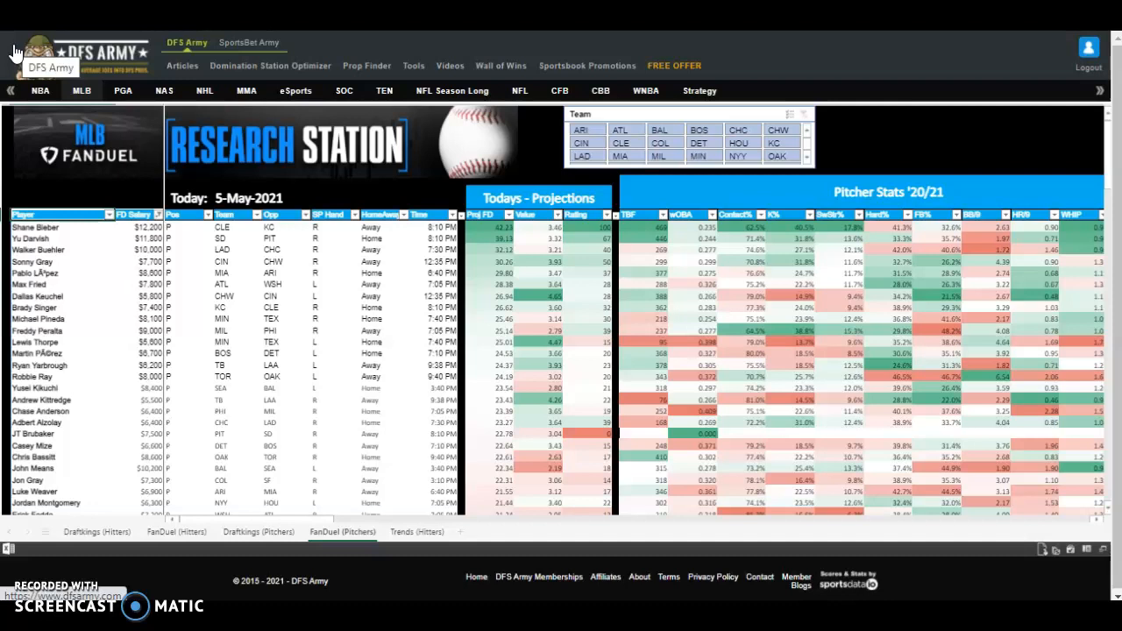
mouse_move(284, 214)
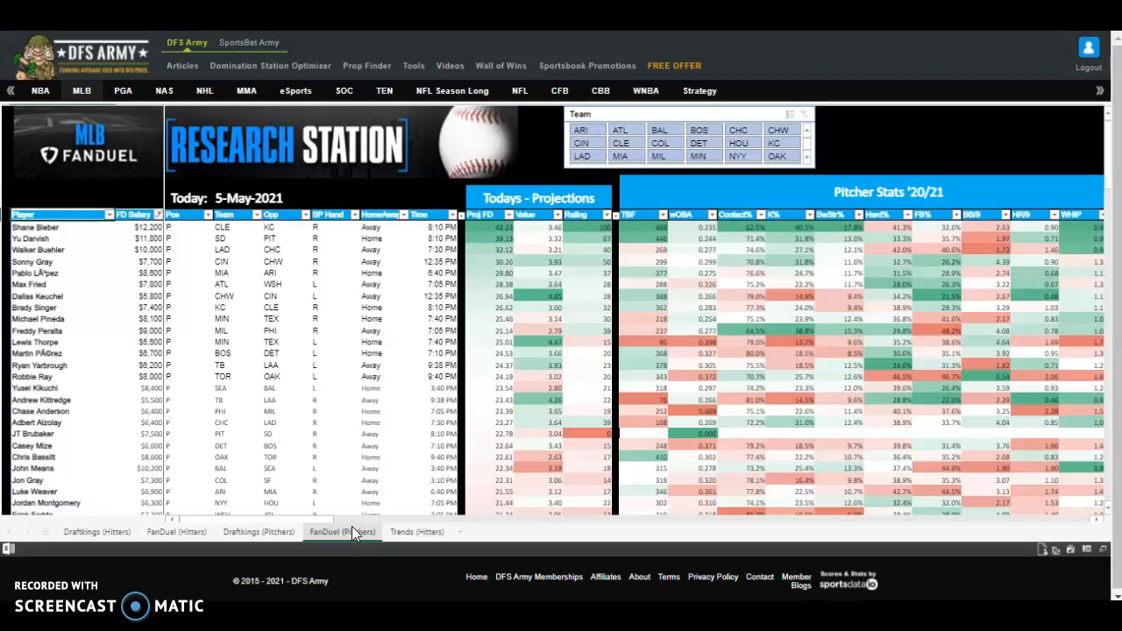
Step: Filter the FanDuel pitchers' Time column to only the chosen game start times
click(342, 531)
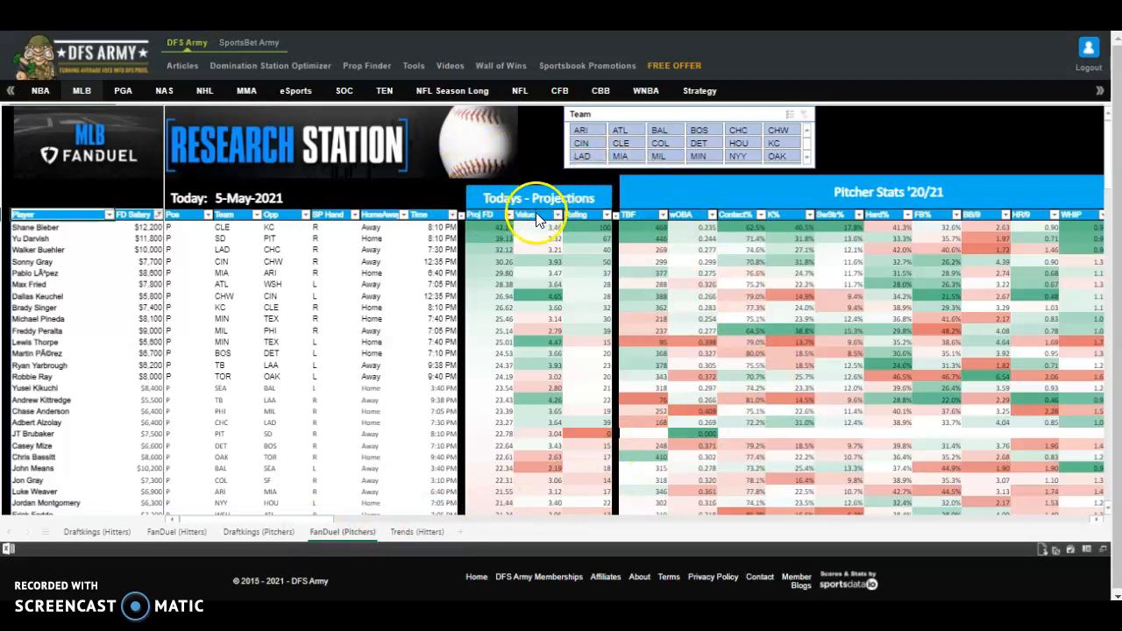
mouse_move(897, 228)
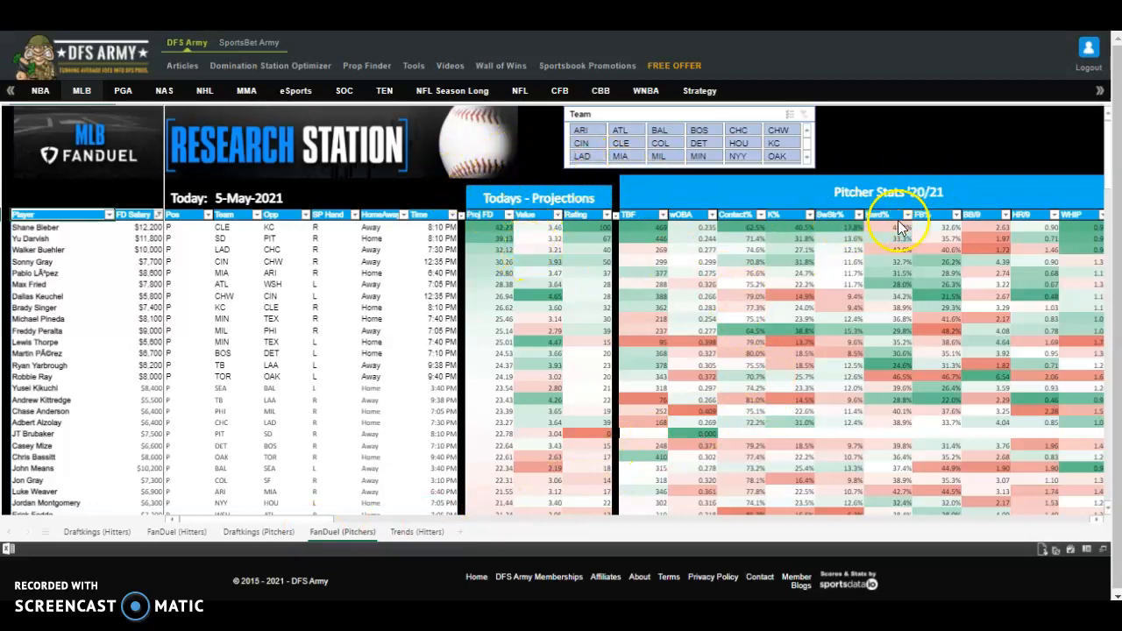
mouse_move(793, 340)
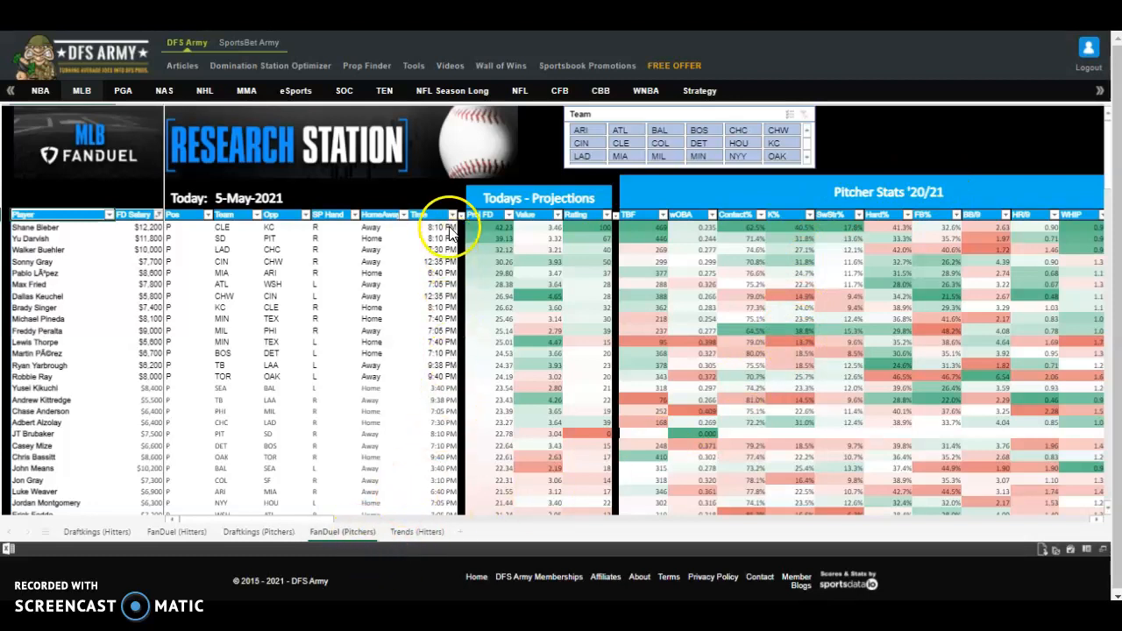
click(453, 214)
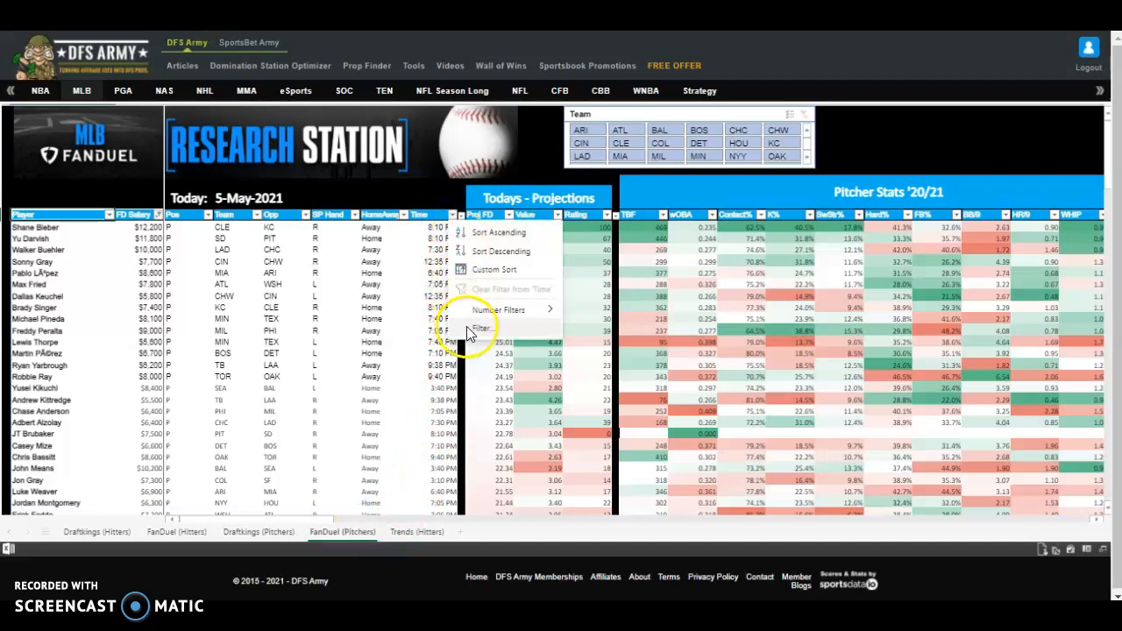
click(480, 328)
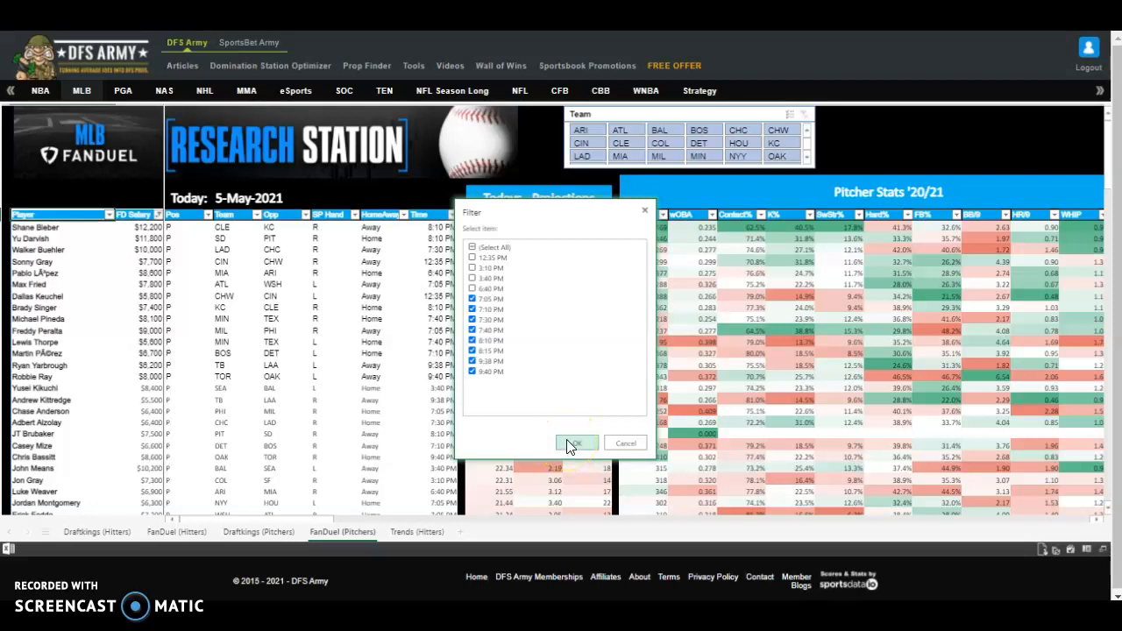
click(575, 442)
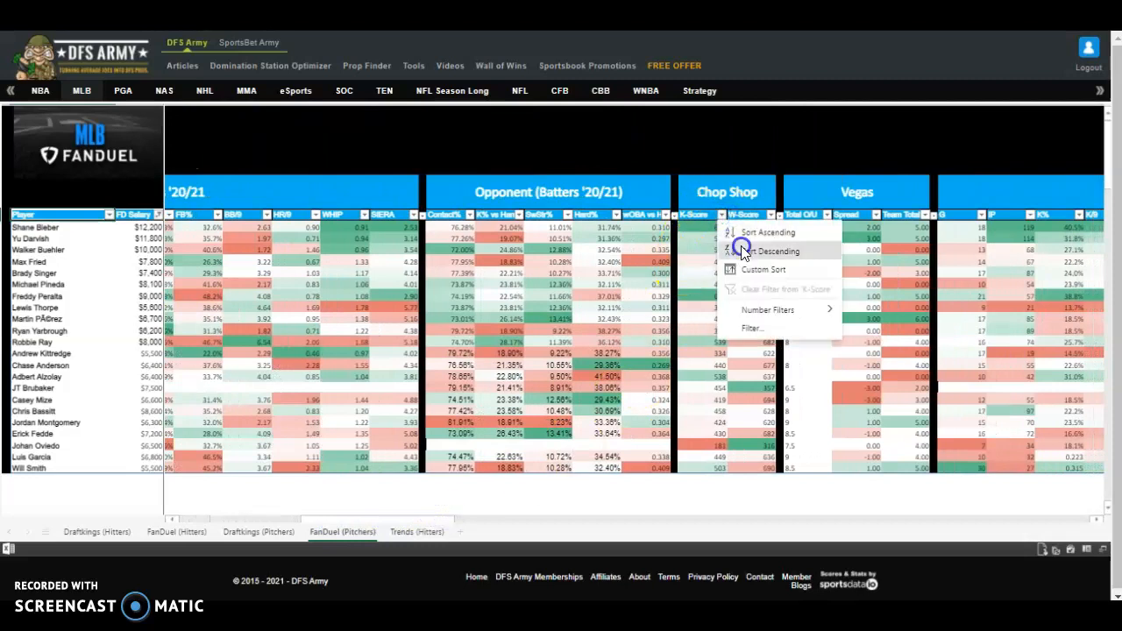
Step: Sort the pitchers by Chop Shop K-Score, highest first
click(772, 250)
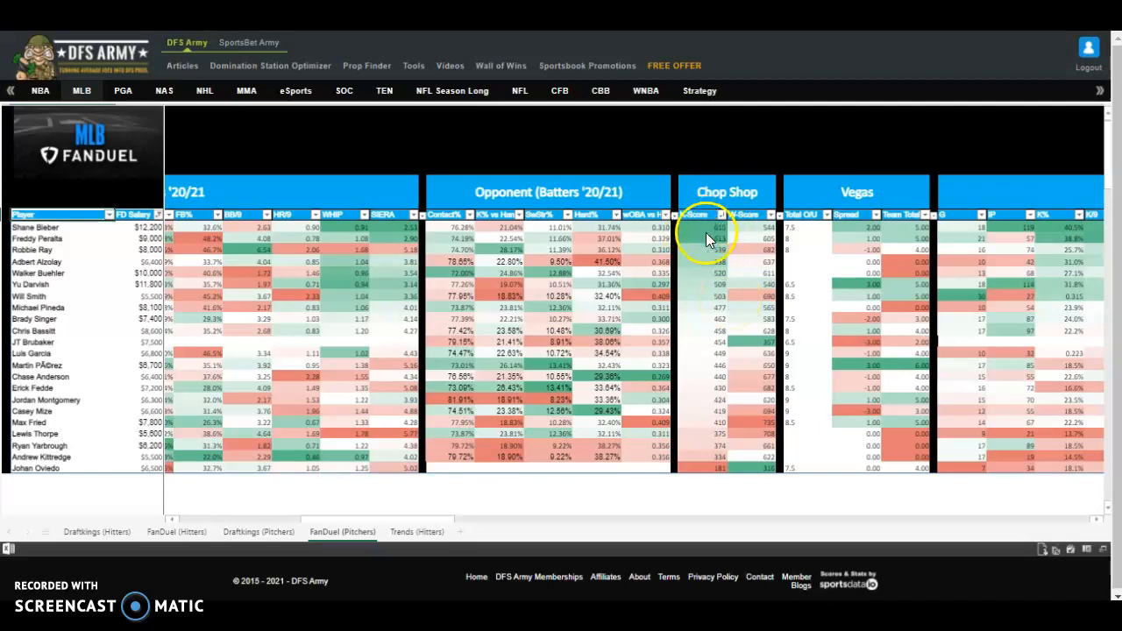
mouse_move(693, 259)
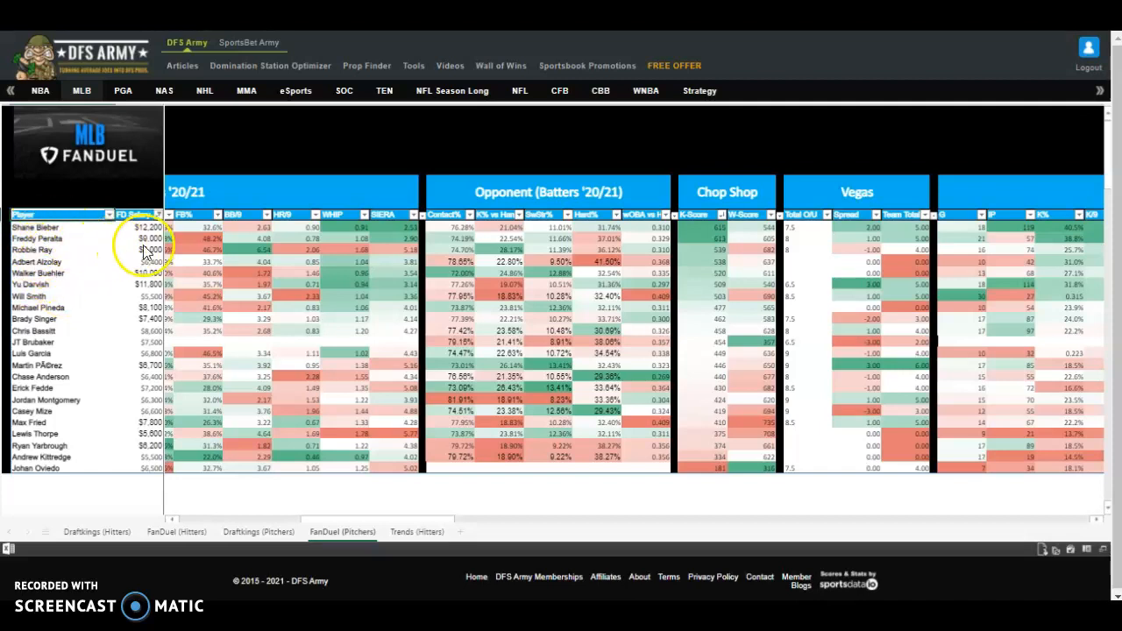
mouse_move(149, 249)
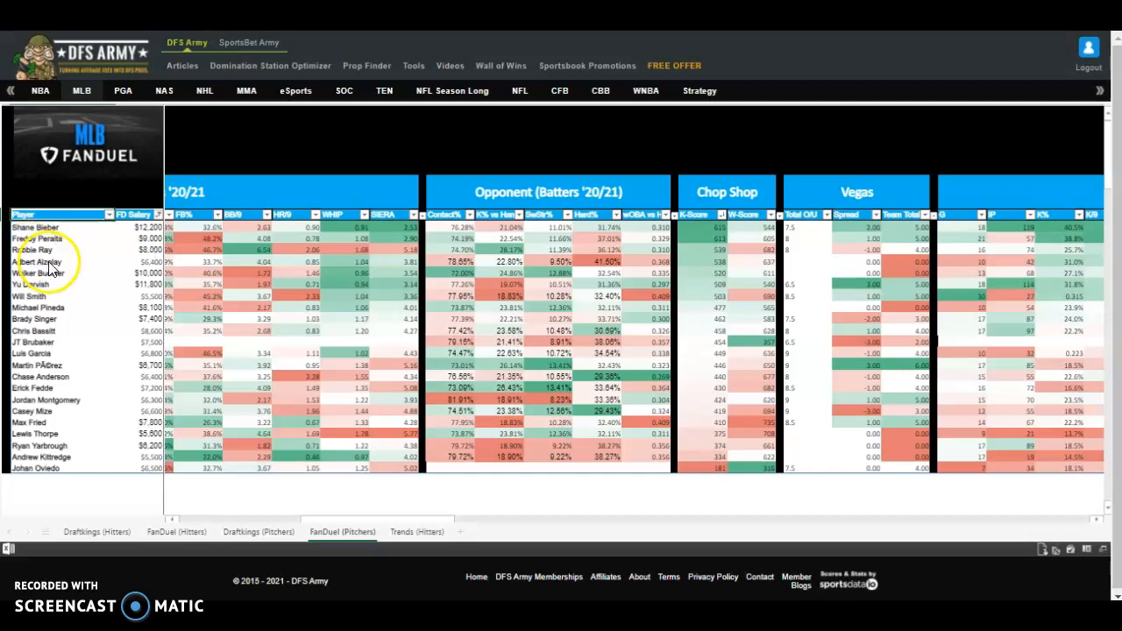
mouse_move(104, 298)
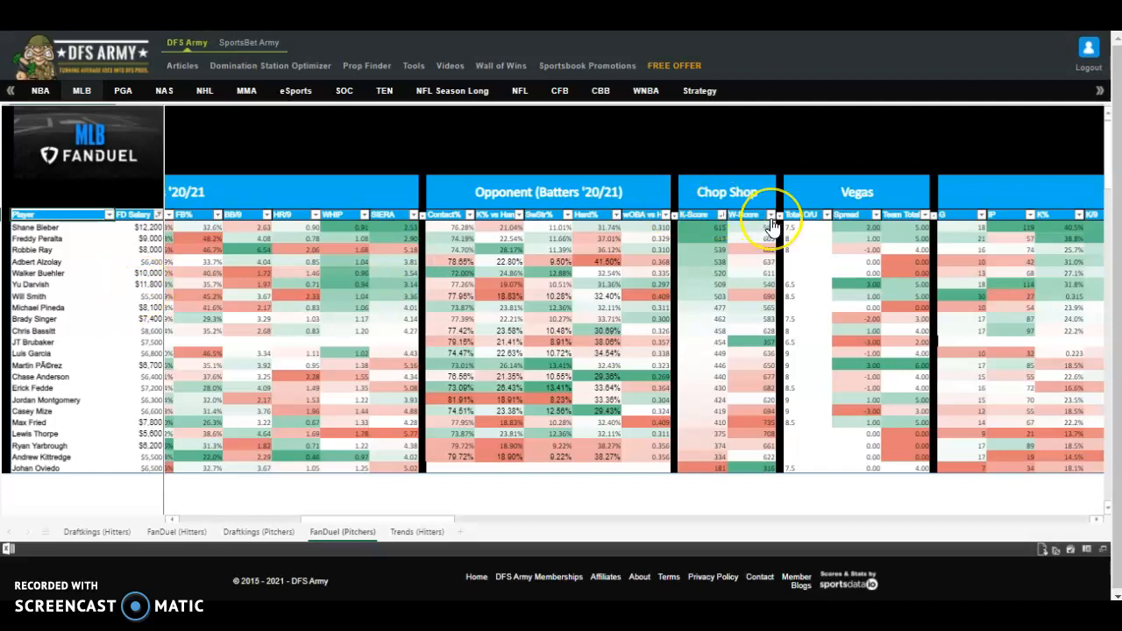
mouse_move(697, 477)
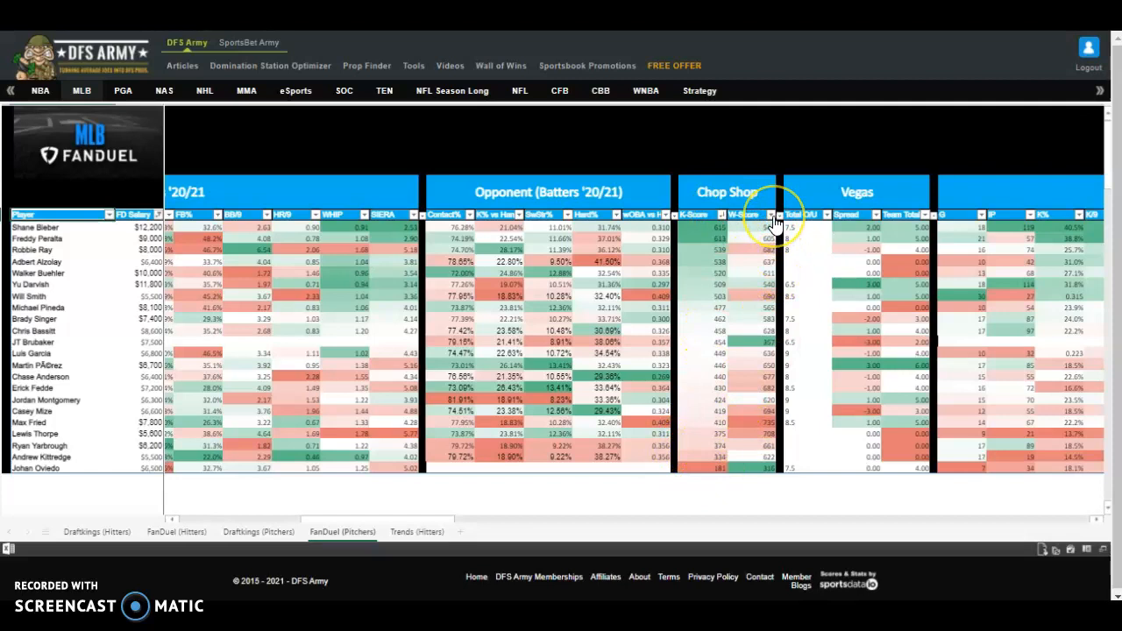
Step: Sort the pitchers by Chop Shop W-Score descending, putting Max Fried on top
click(771, 216)
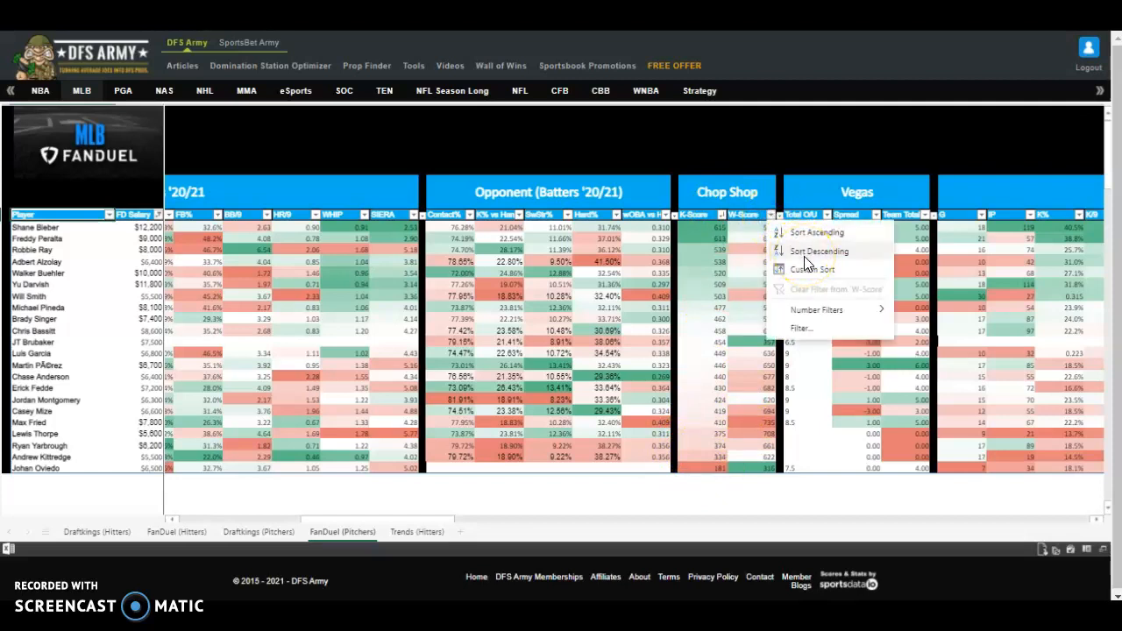
click(817, 250)
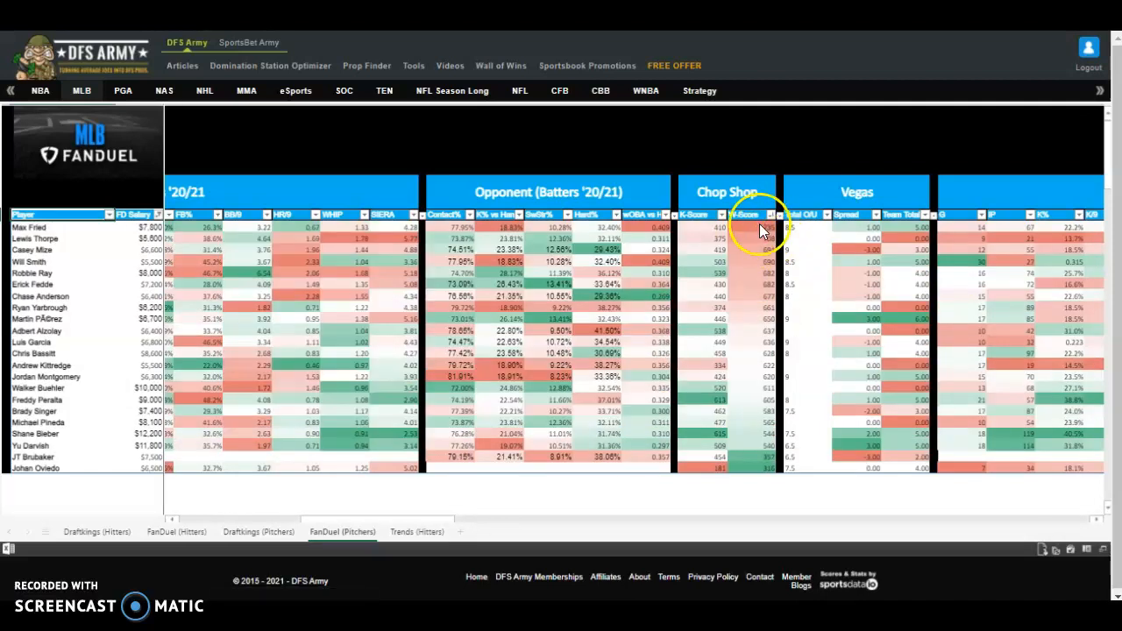
mouse_move(758, 295)
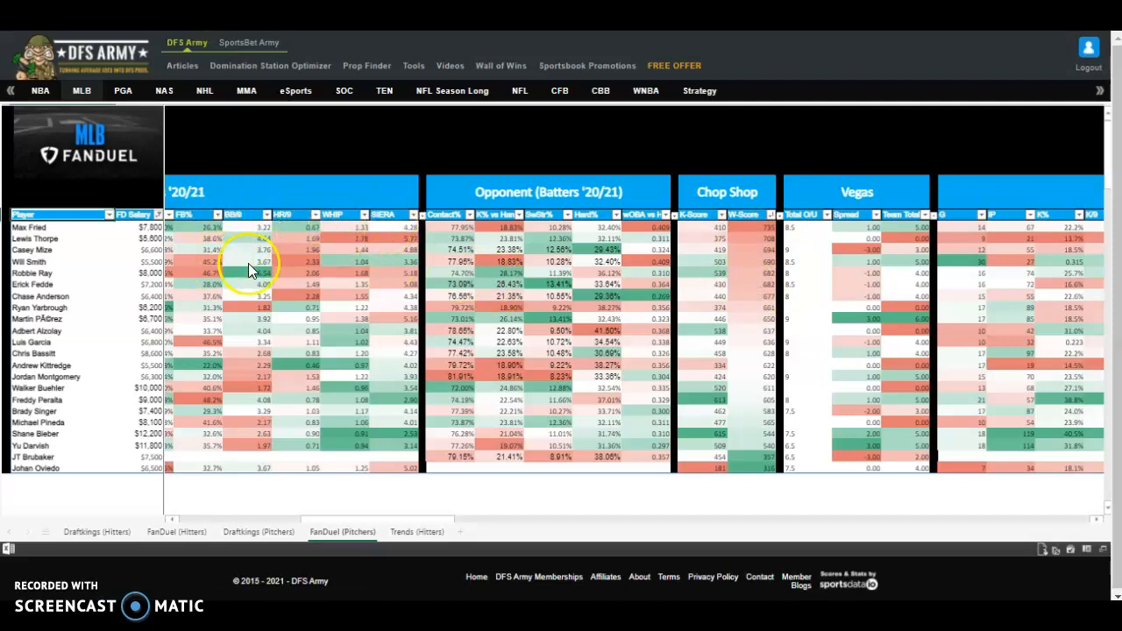
mouse_move(298, 302)
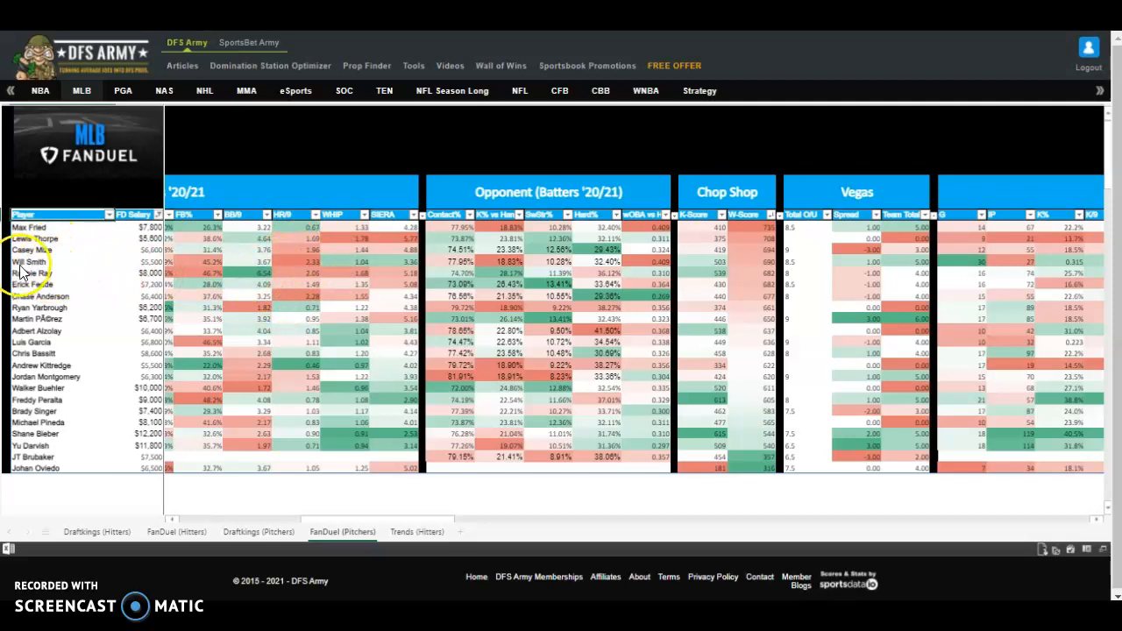
mouse_move(35, 284)
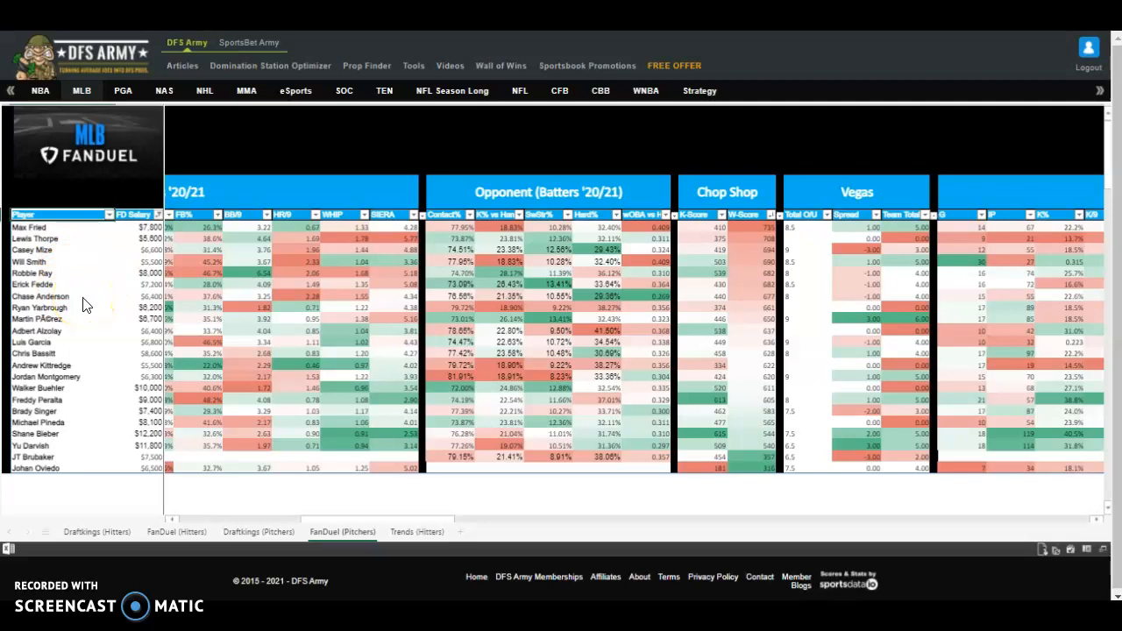
mouse_move(86, 308)
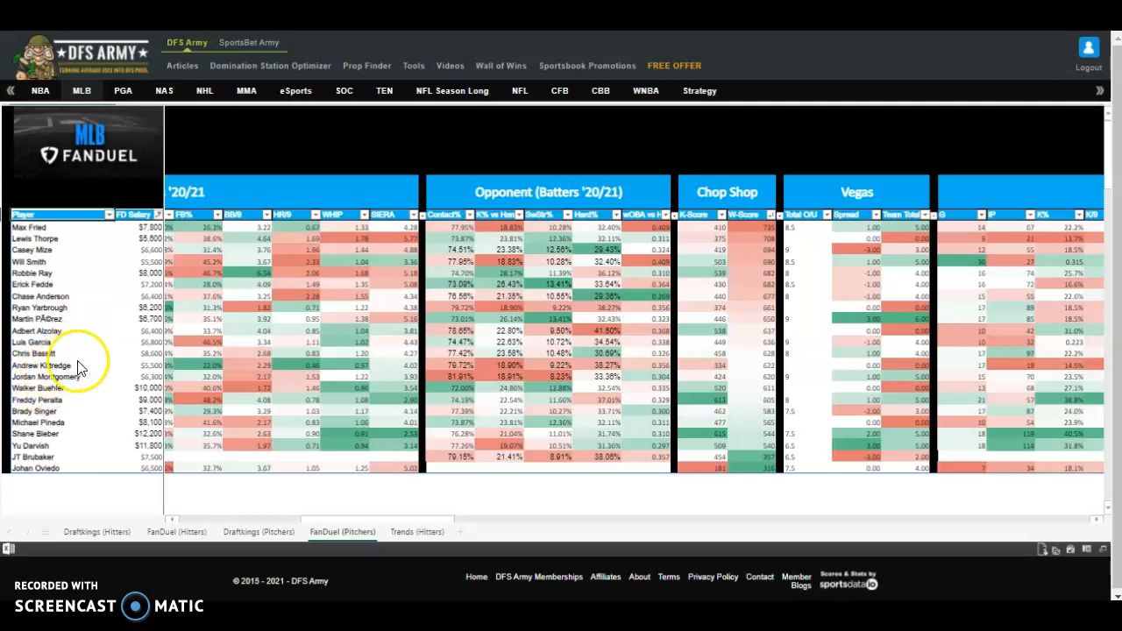
mouse_move(119, 377)
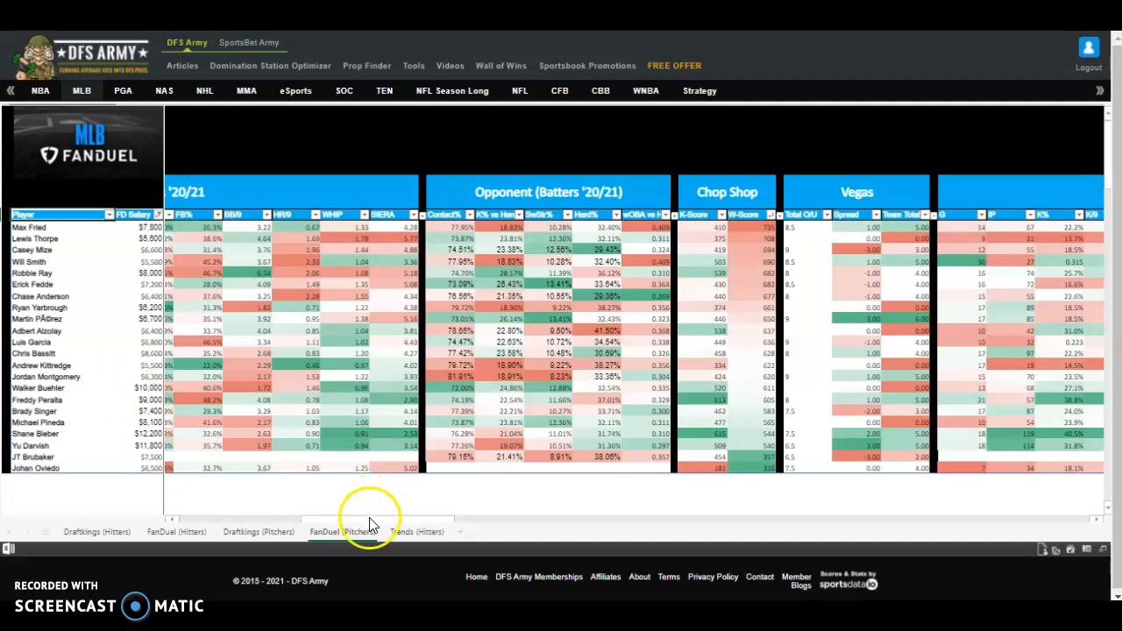
Step: Switch to the FanDuel hitters sheet for 5-May-2021
click(342, 531)
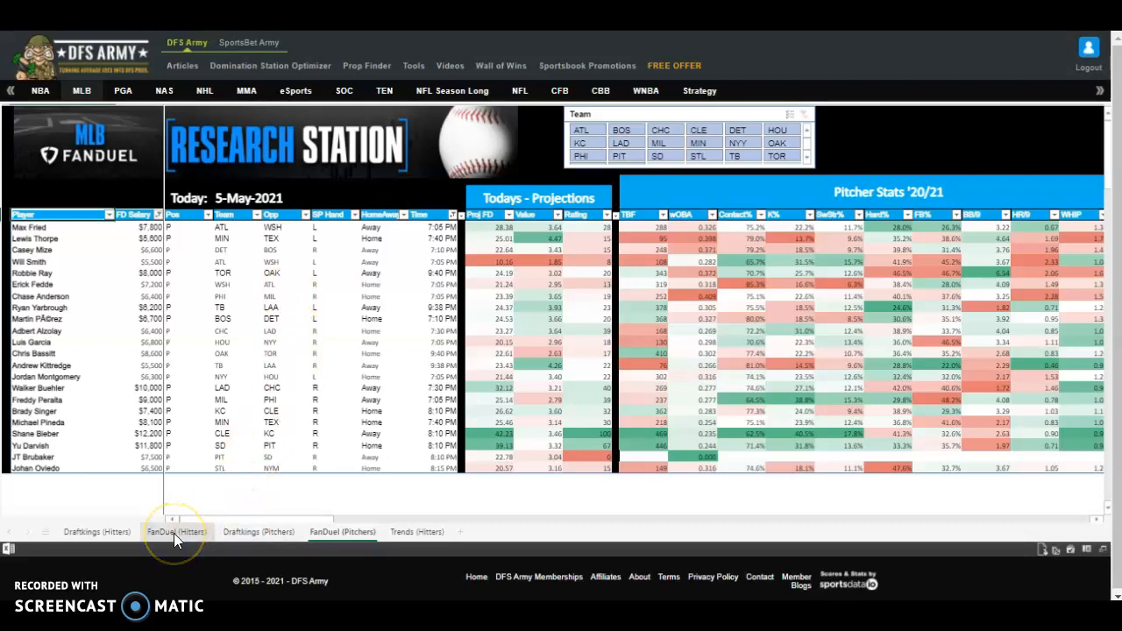
click(176, 532)
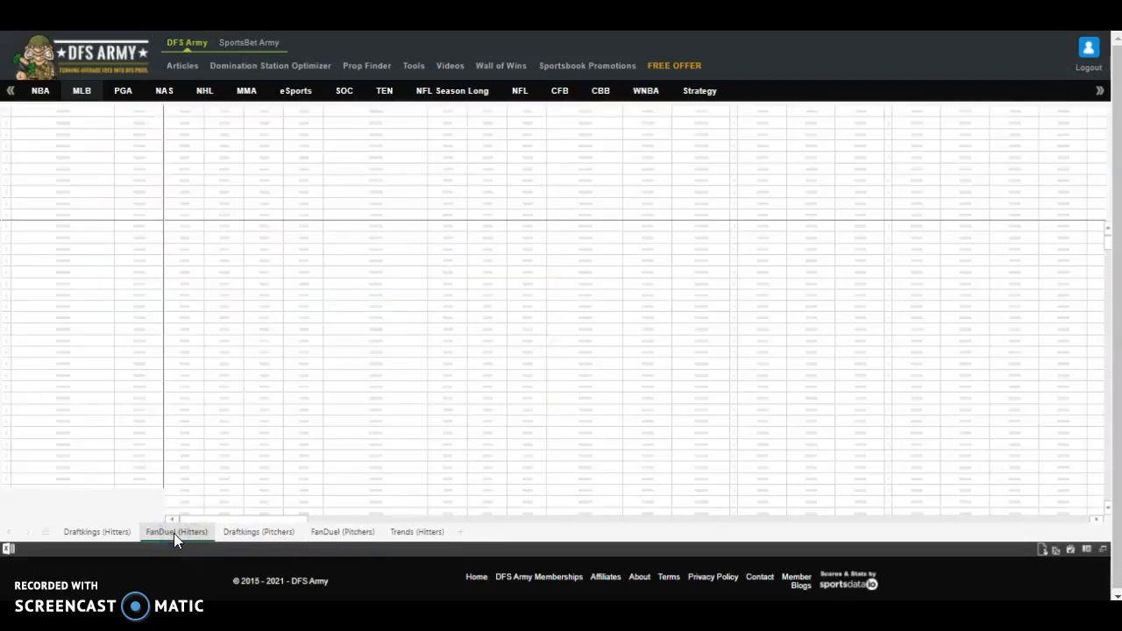
click(175, 531)
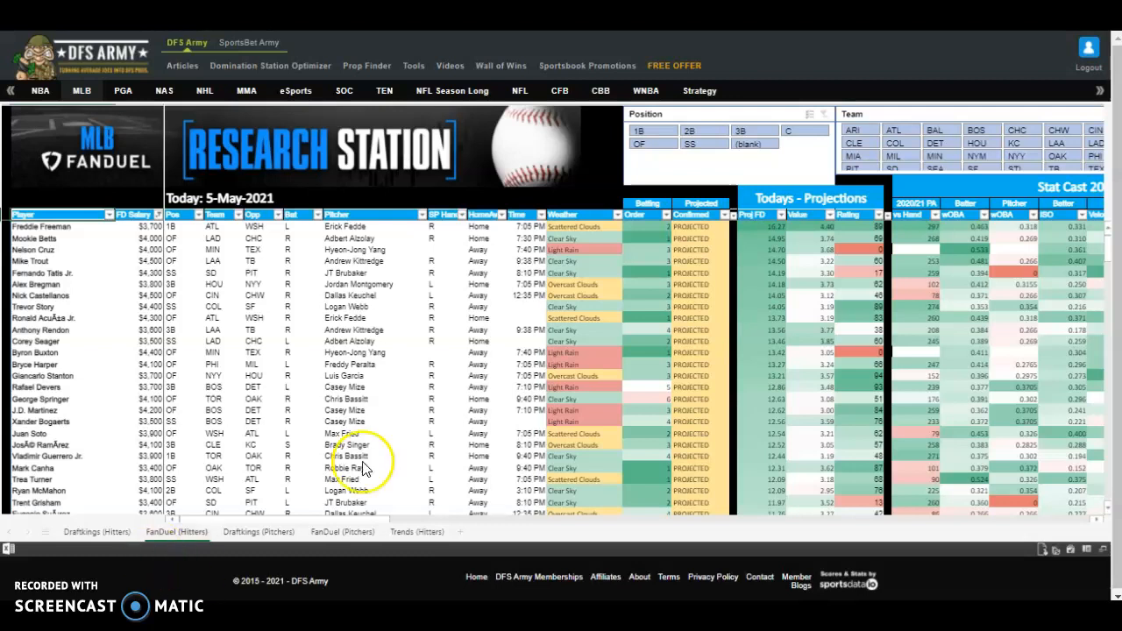
click(542, 213)
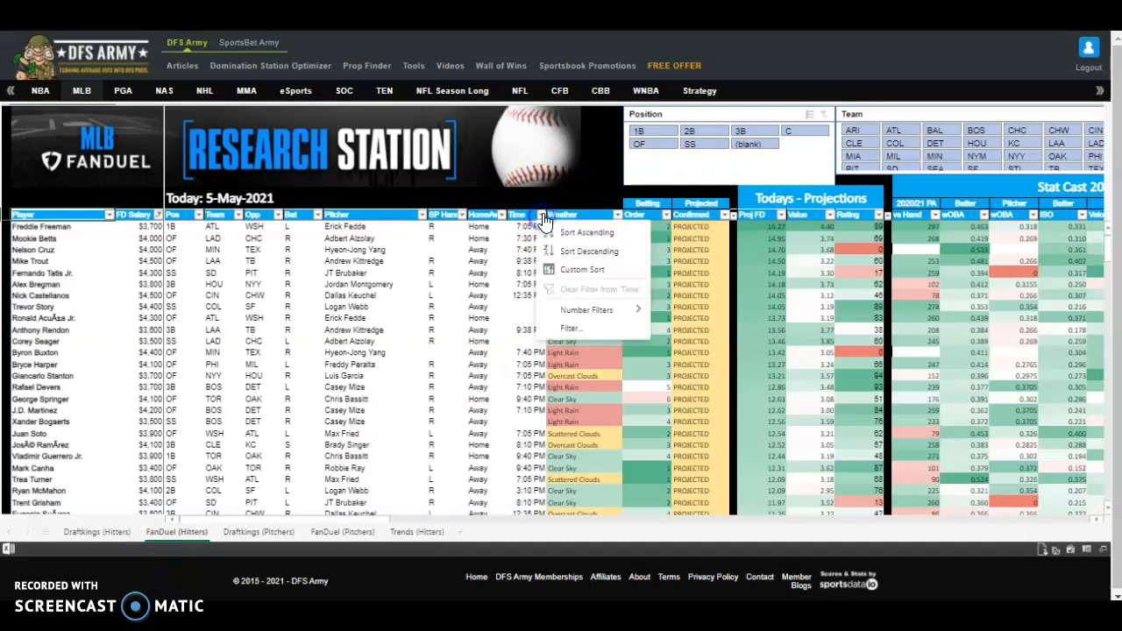
click(572, 328)
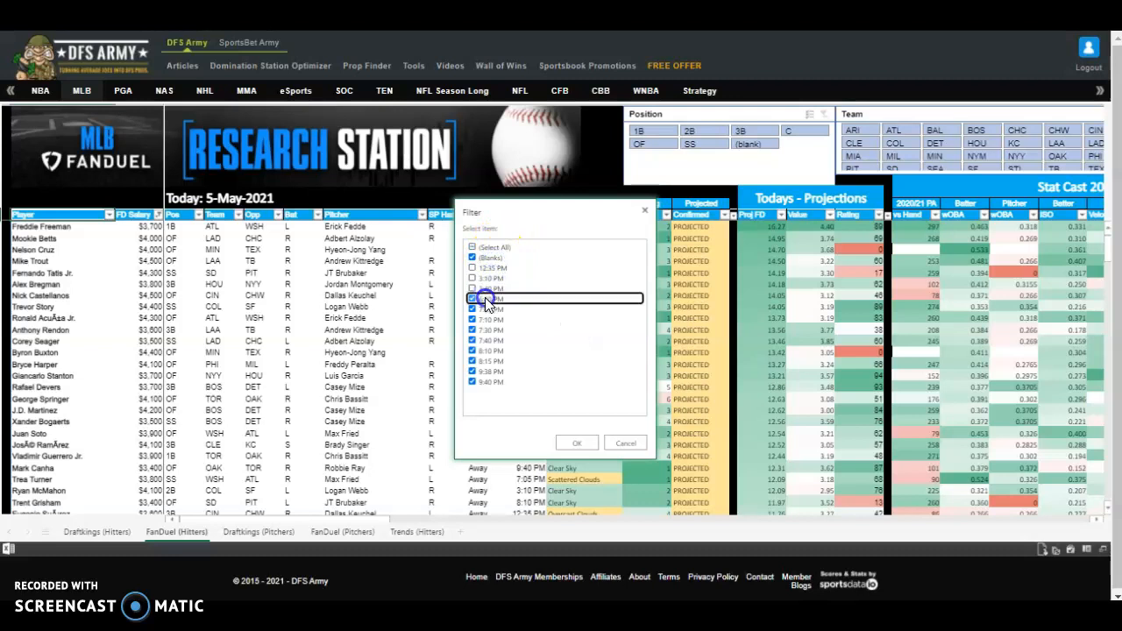
click(576, 442)
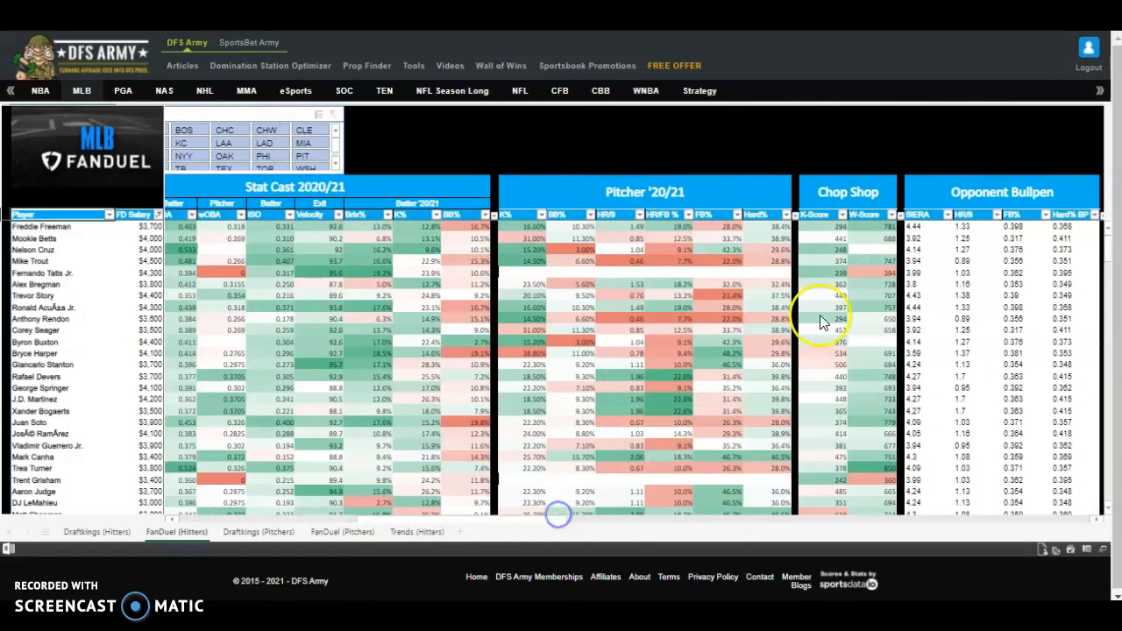
click(891, 214)
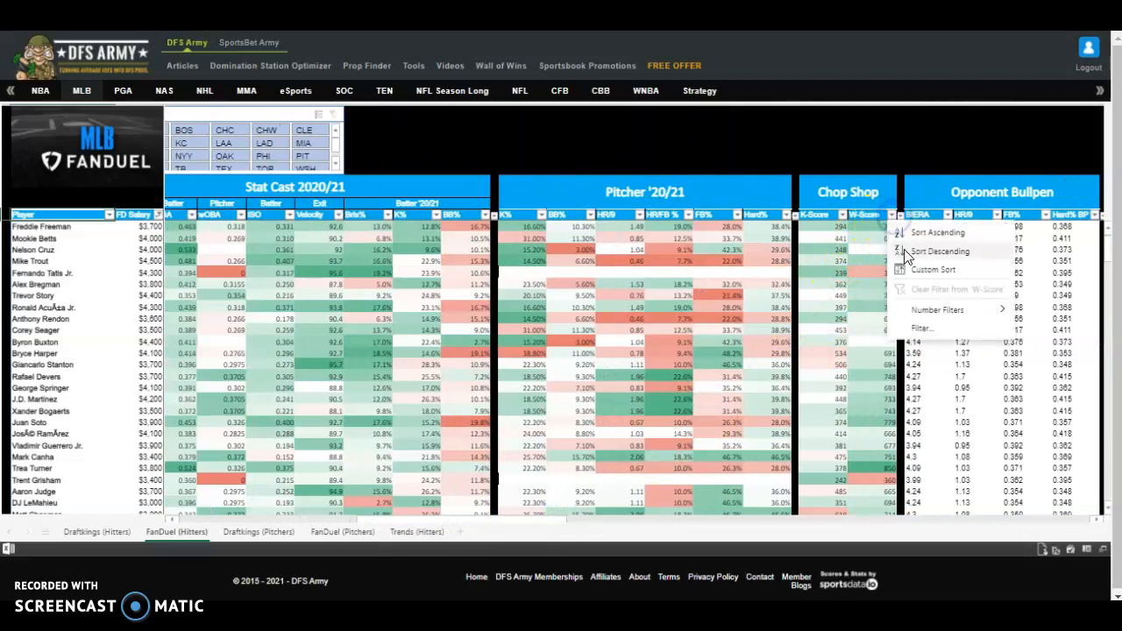
click(939, 251)
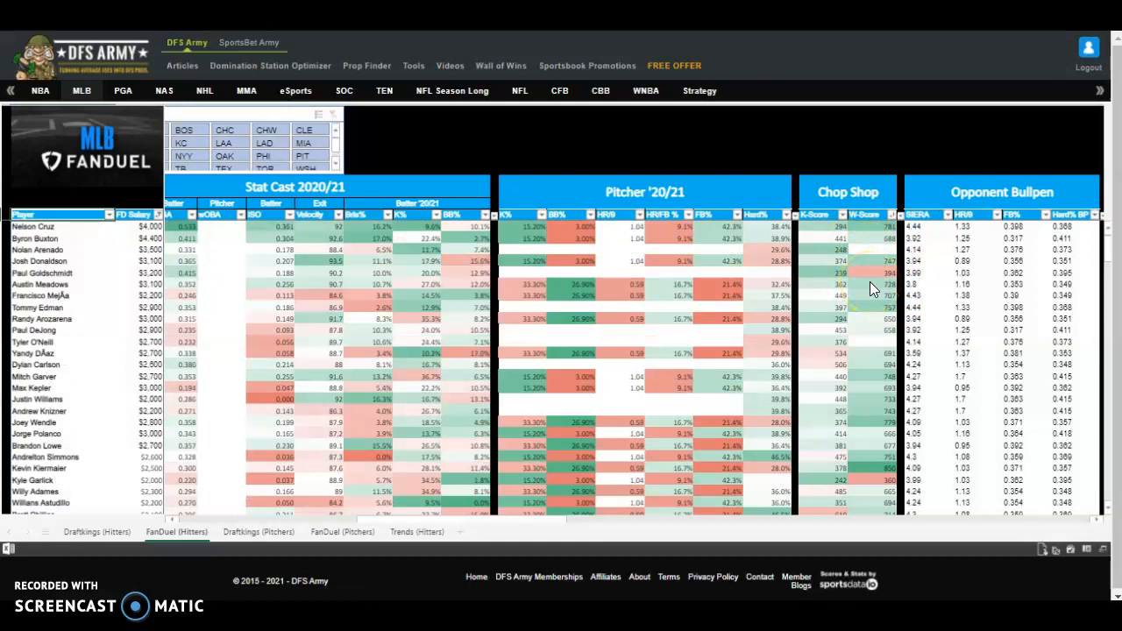
scroll(down, 3)
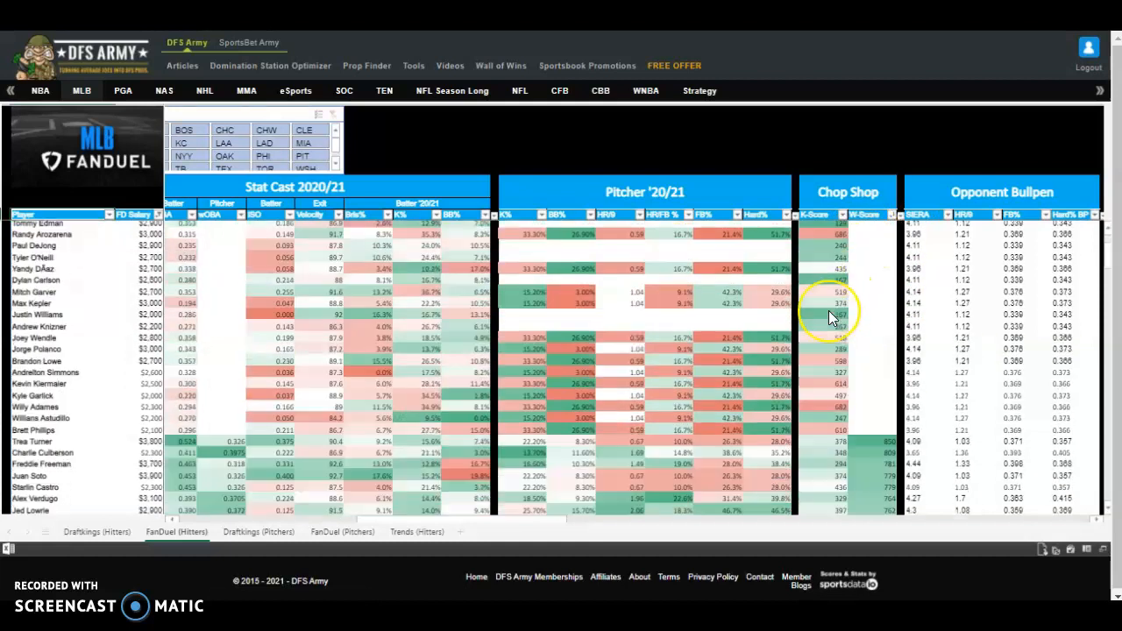
scroll(down, 3)
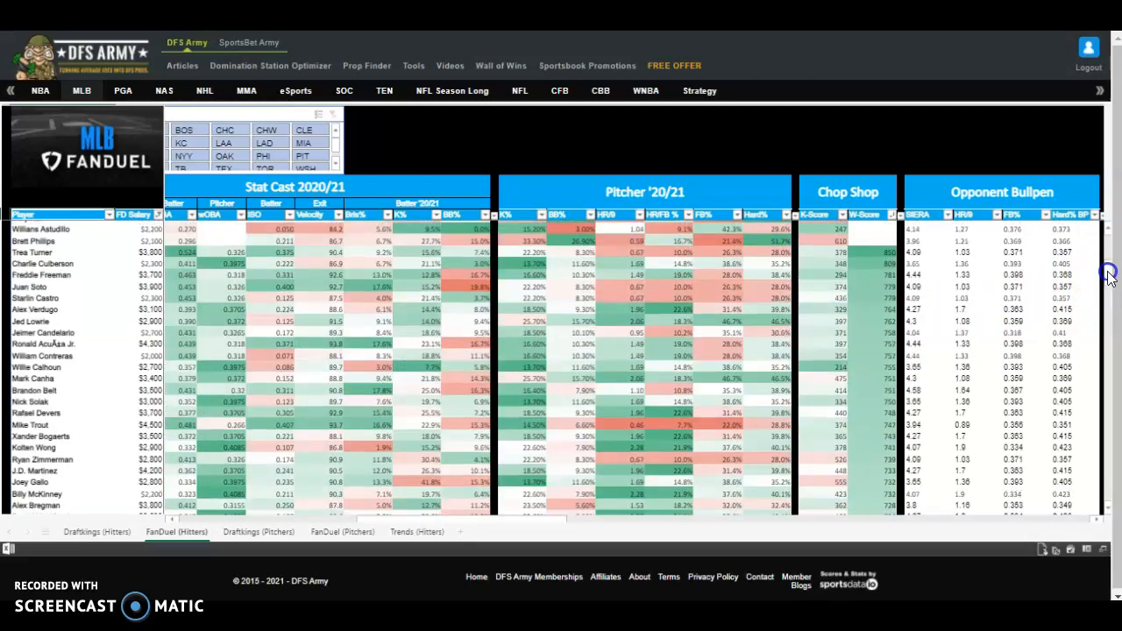
scroll(down, 3)
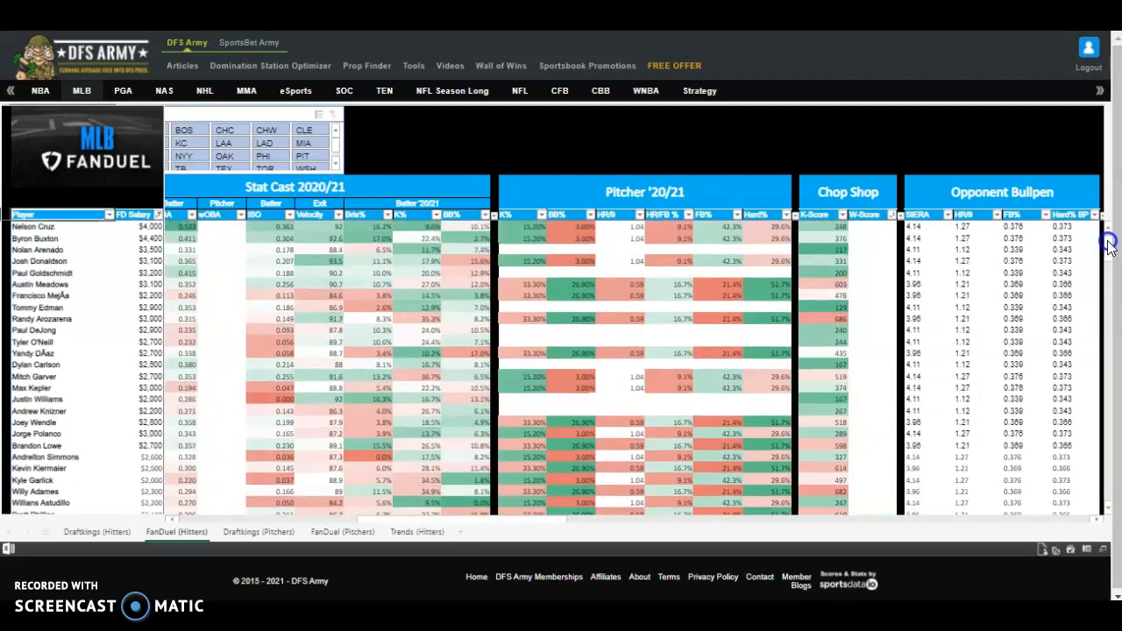
scroll(down, 3)
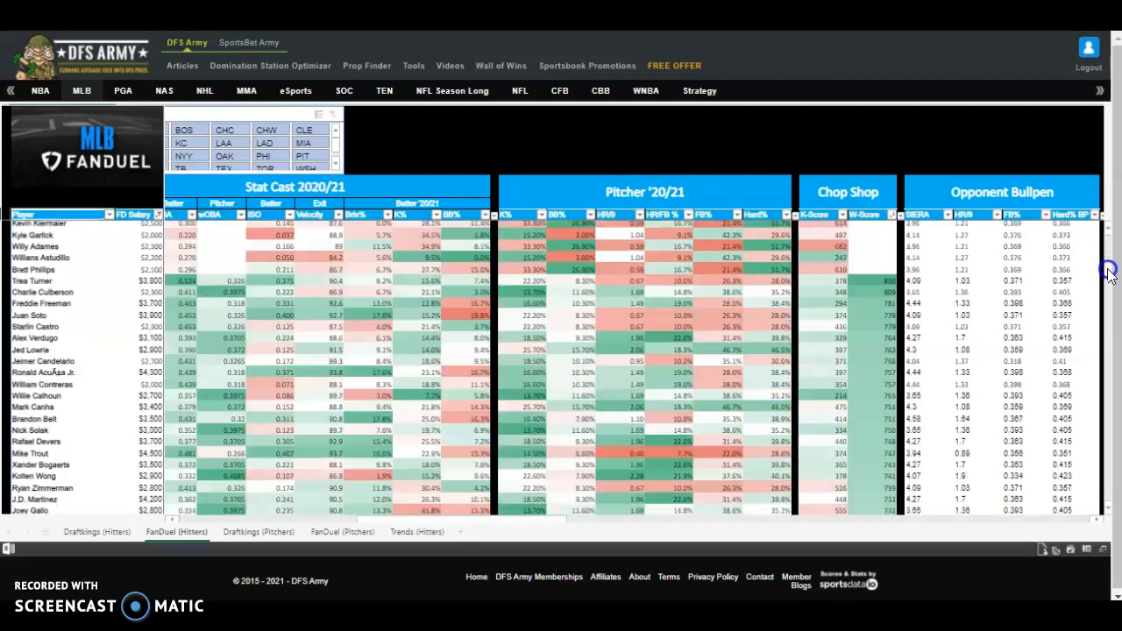
scroll(down, 3)
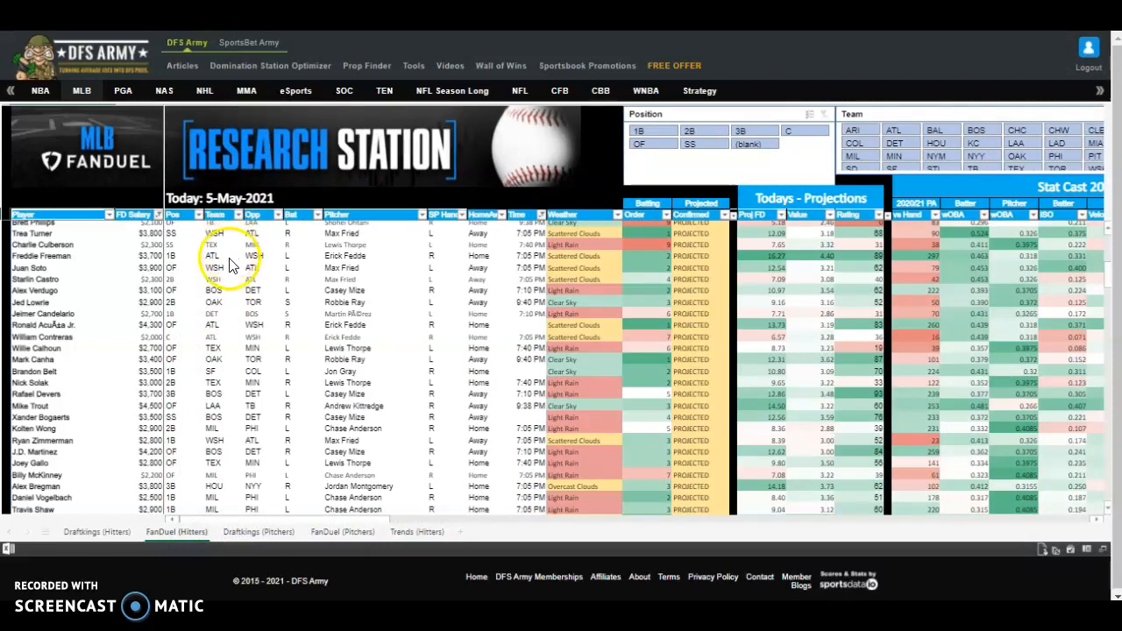
mouse_move(226, 302)
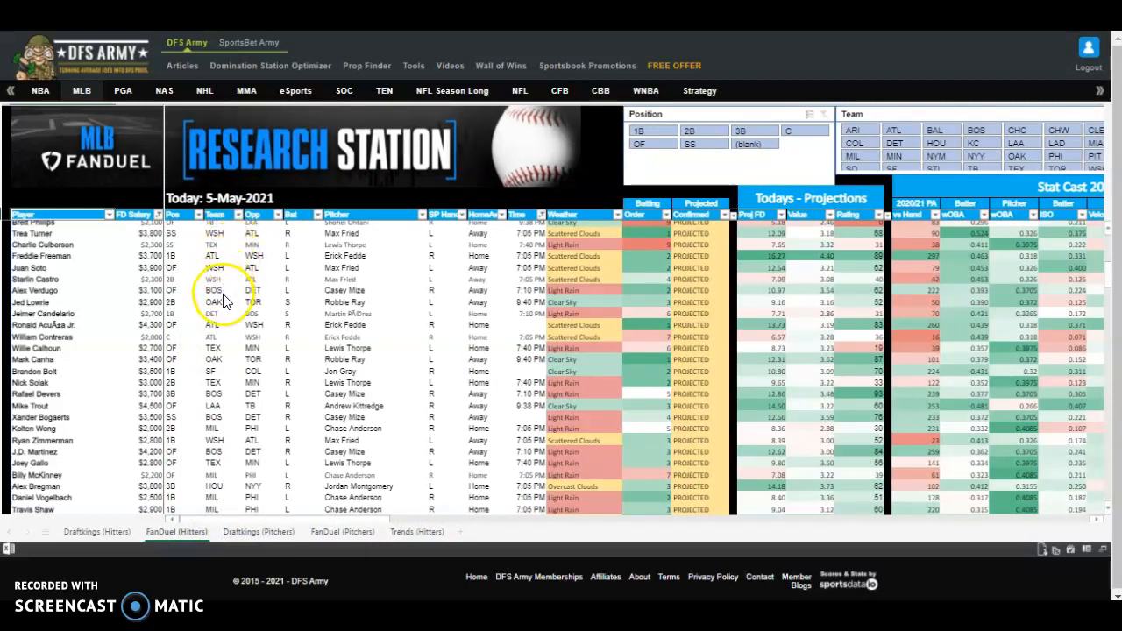
mouse_move(289, 289)
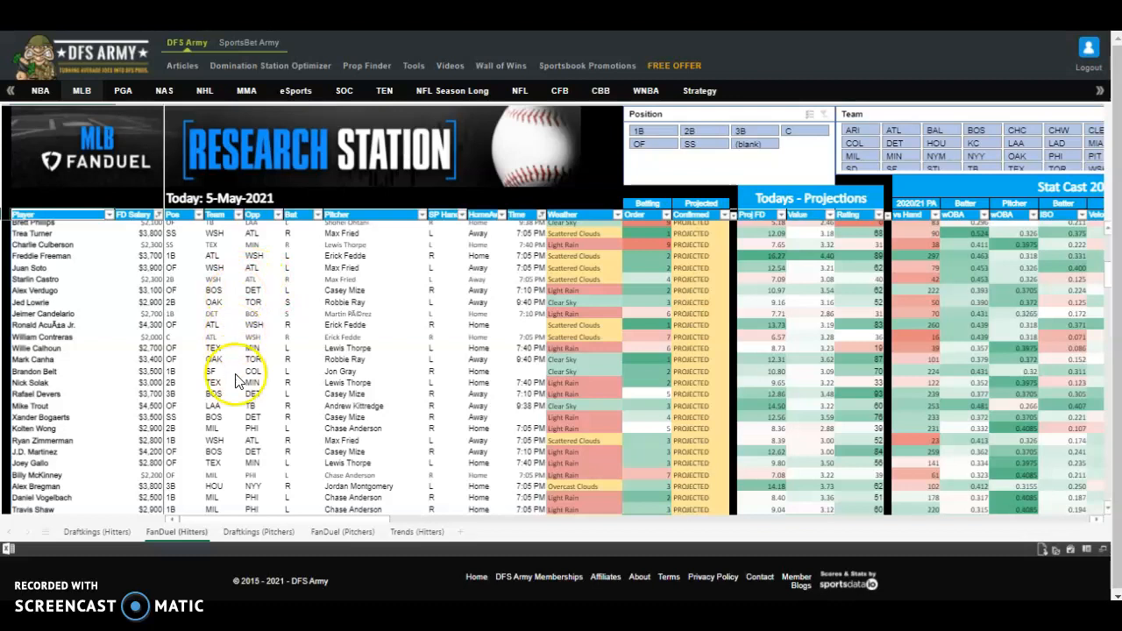
mouse_move(1031, 217)
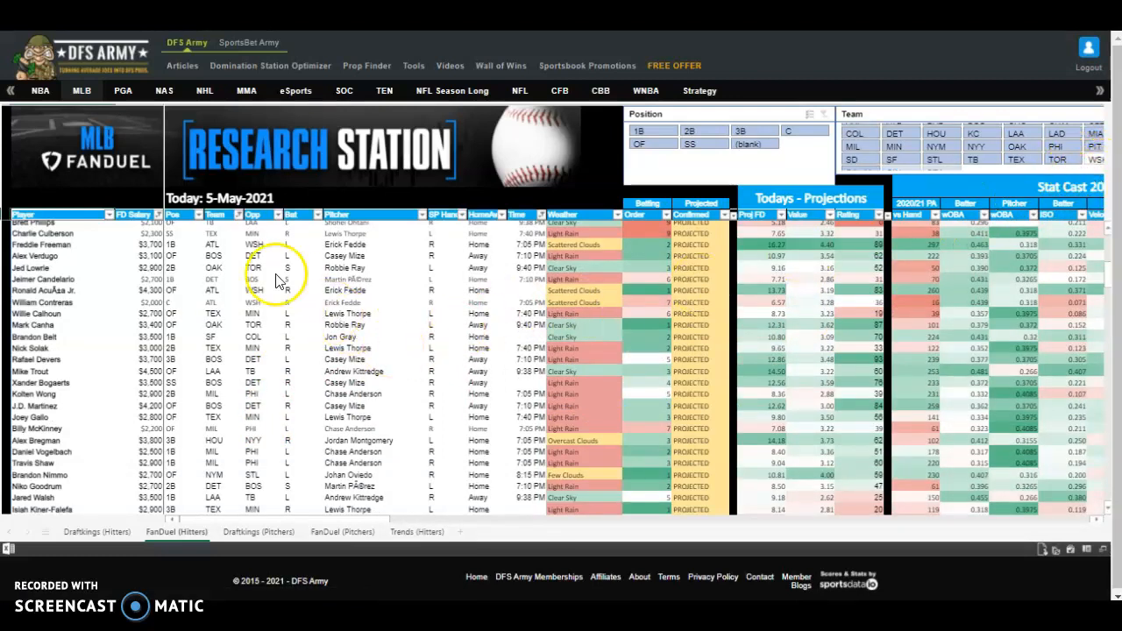
mouse_move(227, 235)
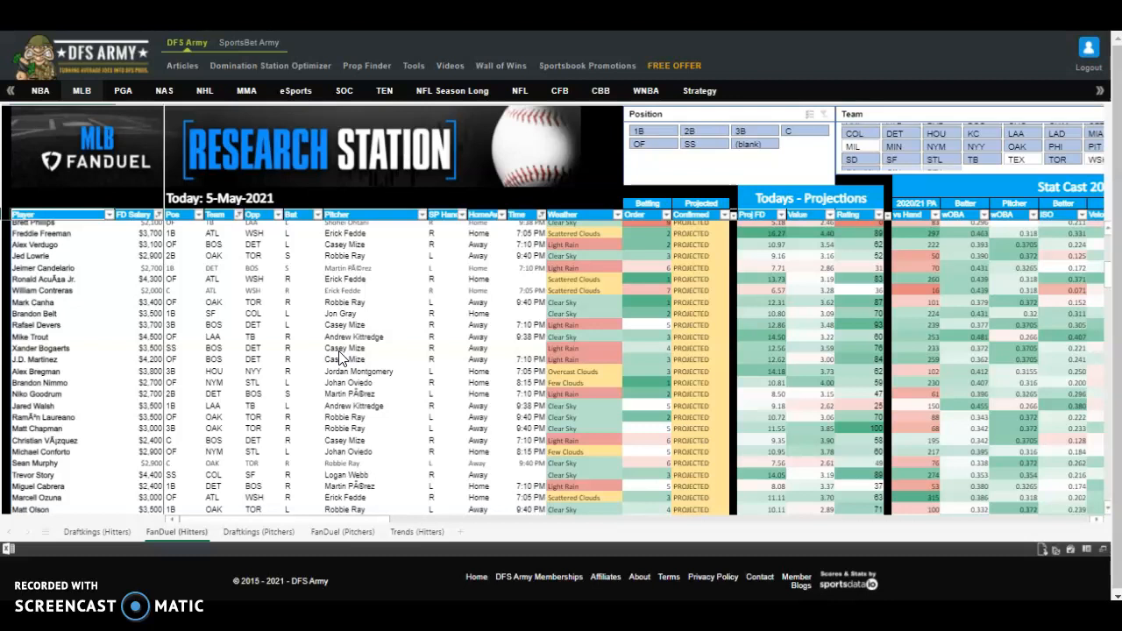
Step: Move from the reviewed FanDuel hitters list to the Trends (Hitters) sheet
click(417, 531)
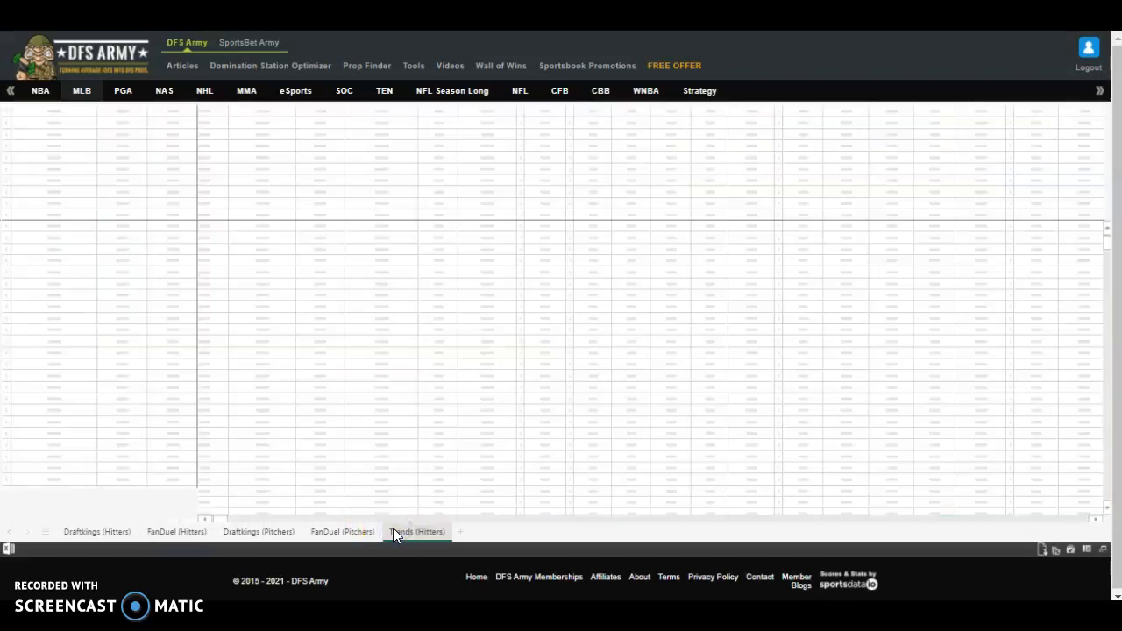
Step: Apply a greater-than number filter on the 14-day wOBA column
click(417, 532)
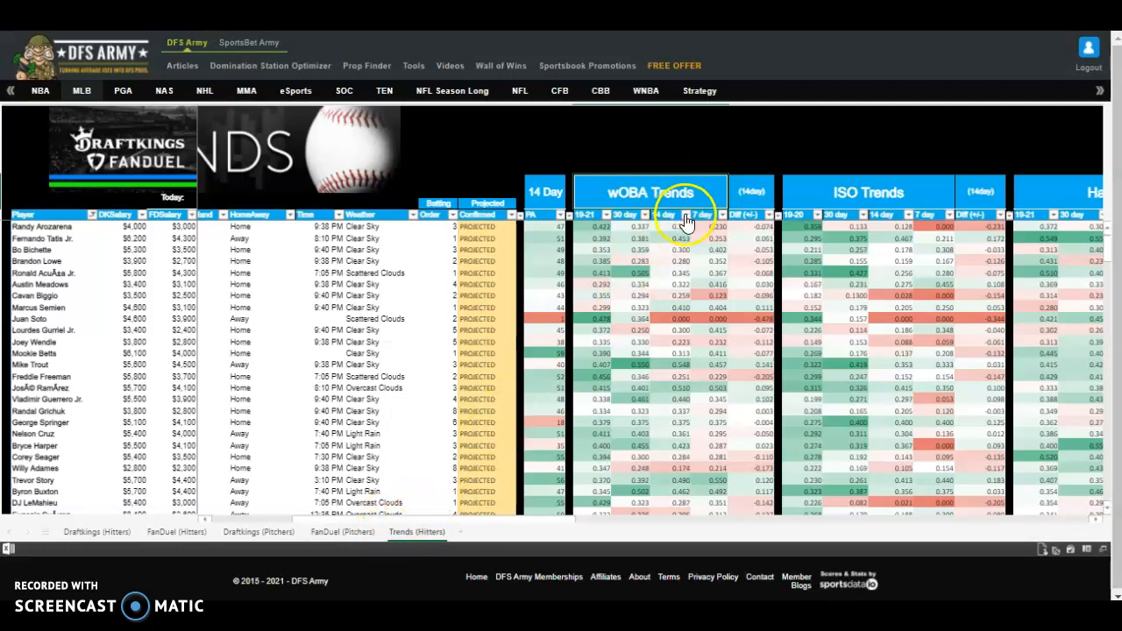
click(688, 220)
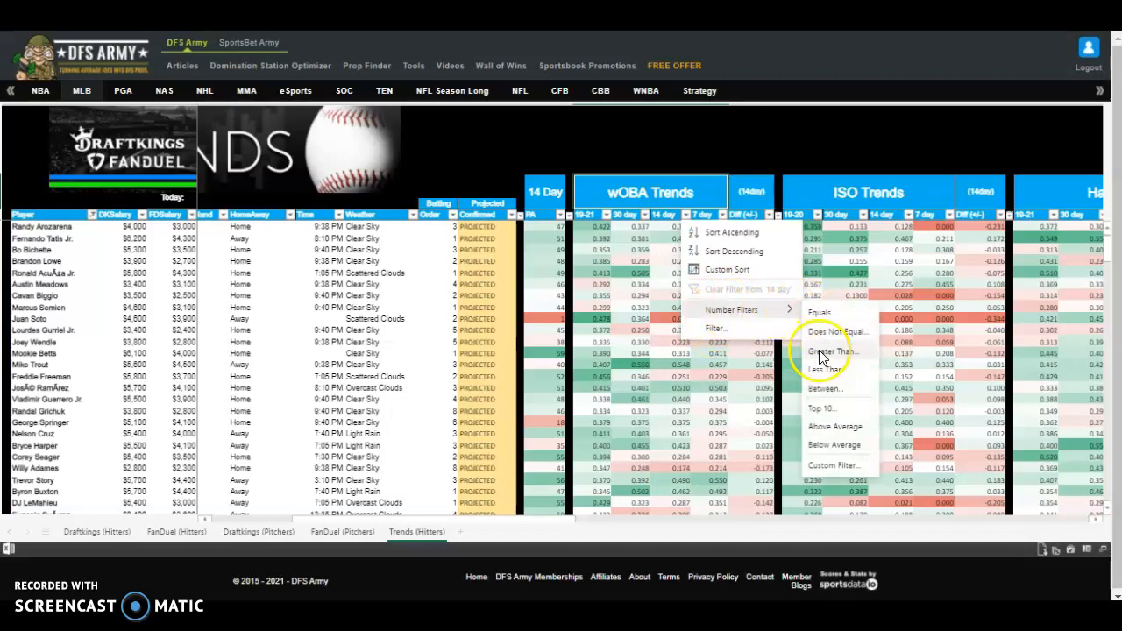
click(831, 351)
text(.300)
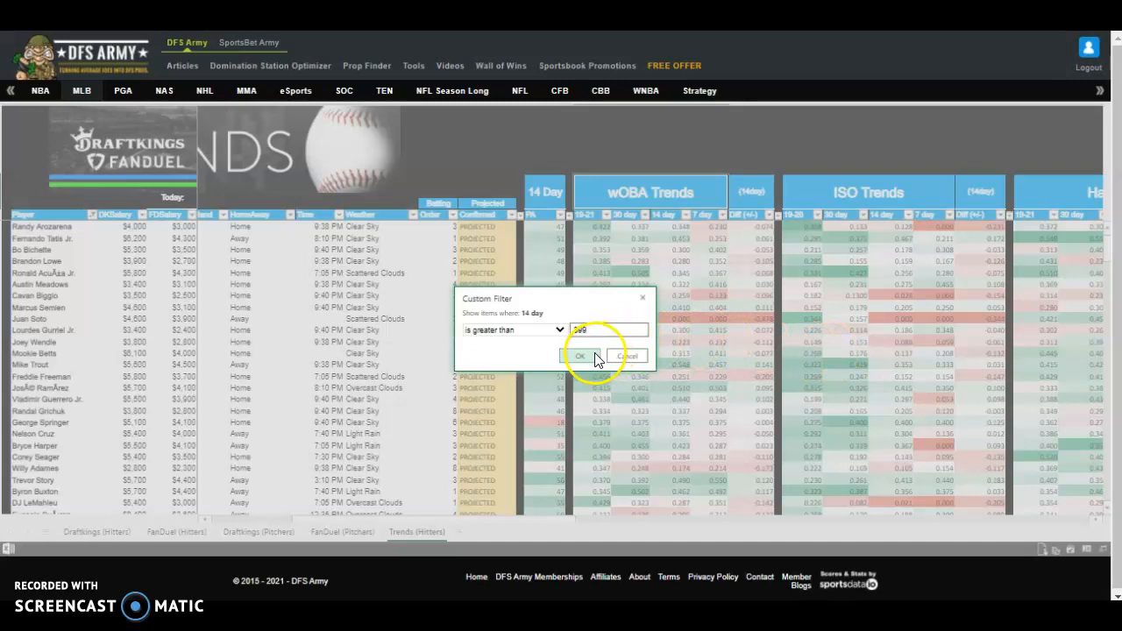
click(579, 354)
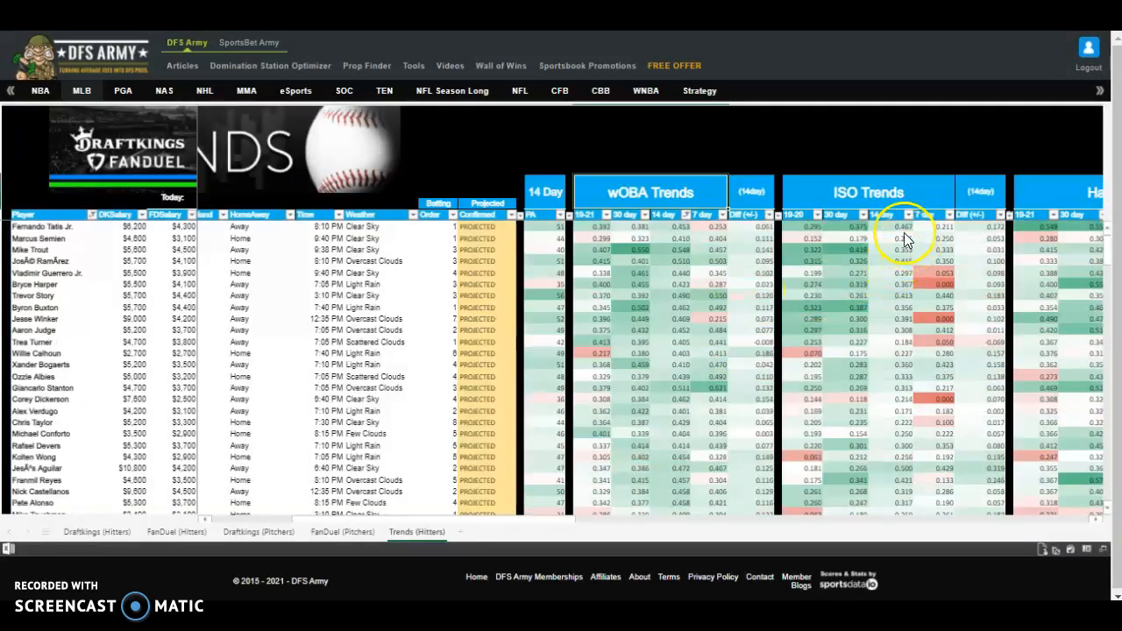
Step: Apply a greater-than filter of 1 on the 14-day ISO column
click(908, 214)
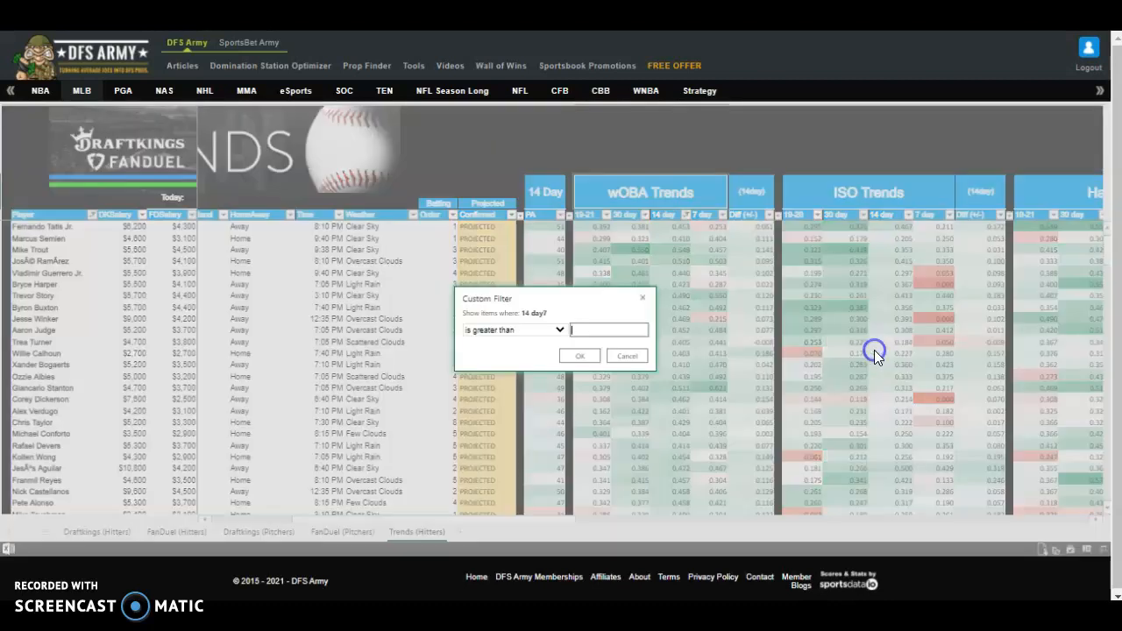
text(199)
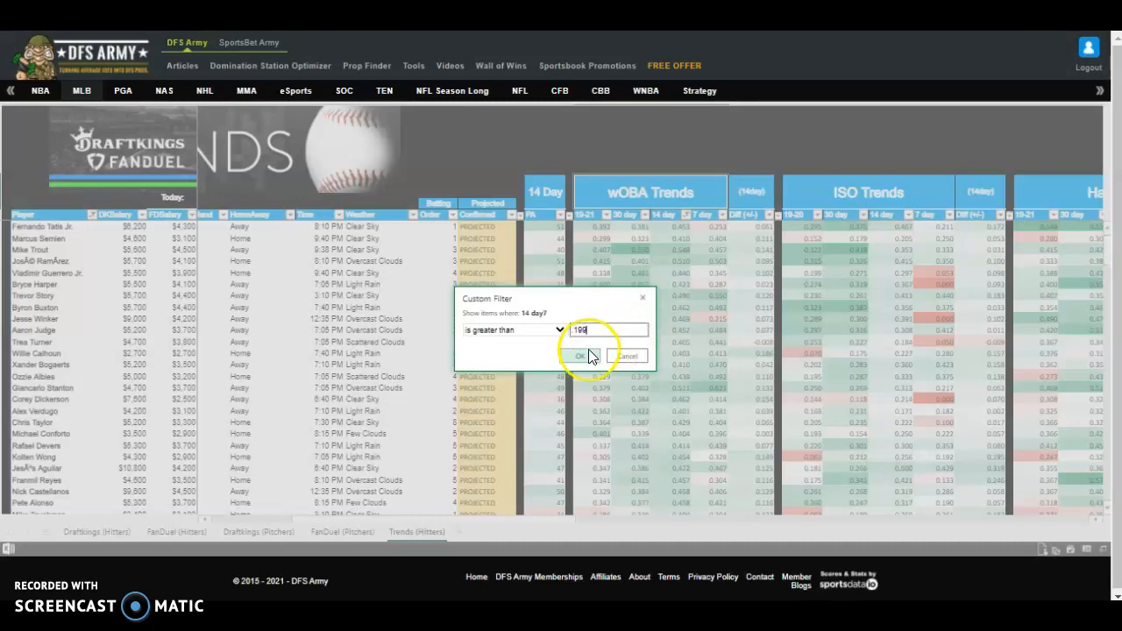
click(577, 354)
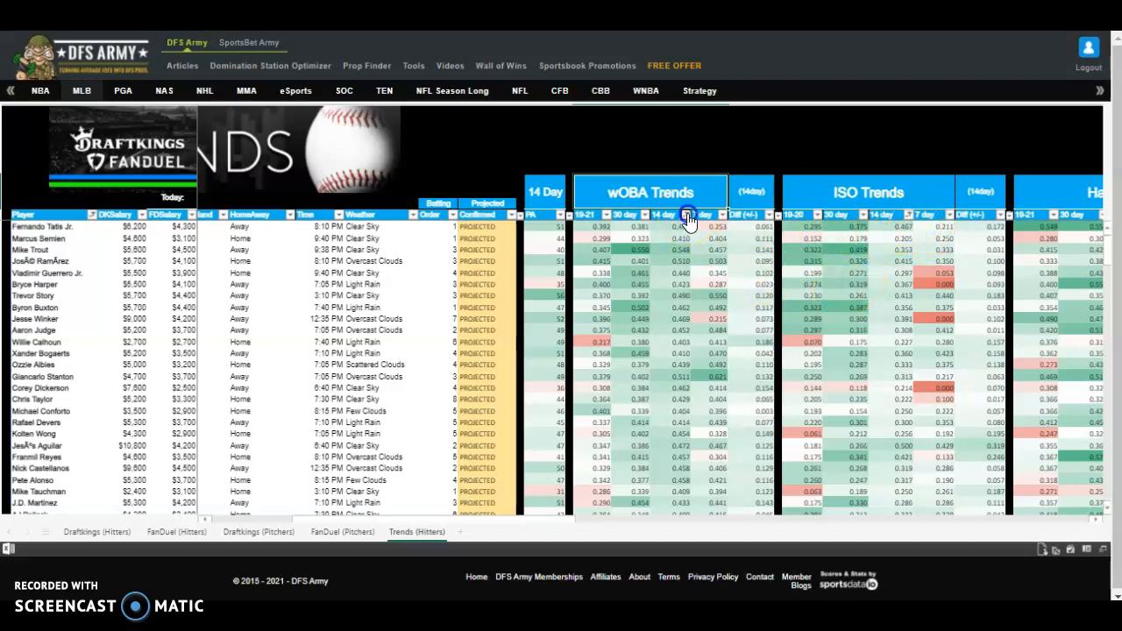
Step: Revise the 14-day column's greater-than minimum through its filter options
click(691, 214)
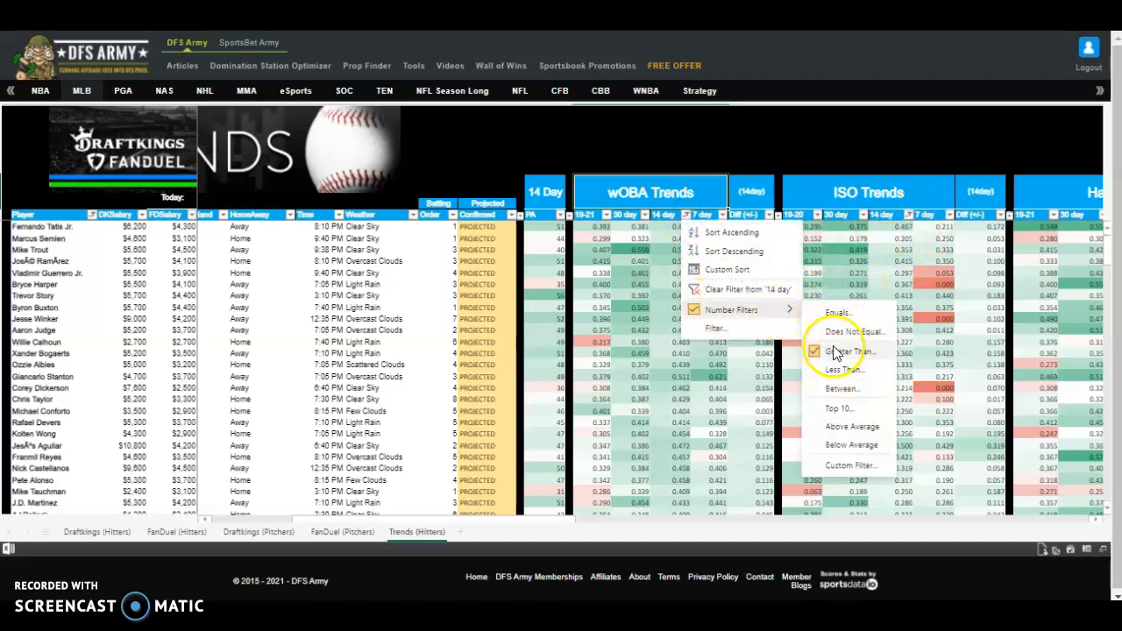
click(848, 351)
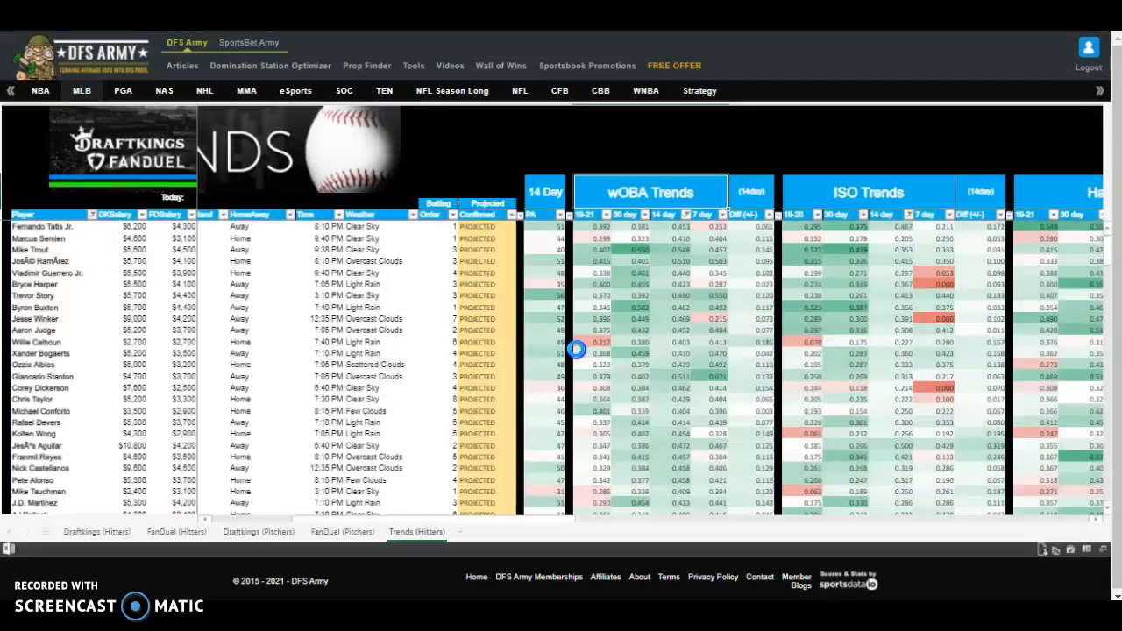
scroll(down, 3)
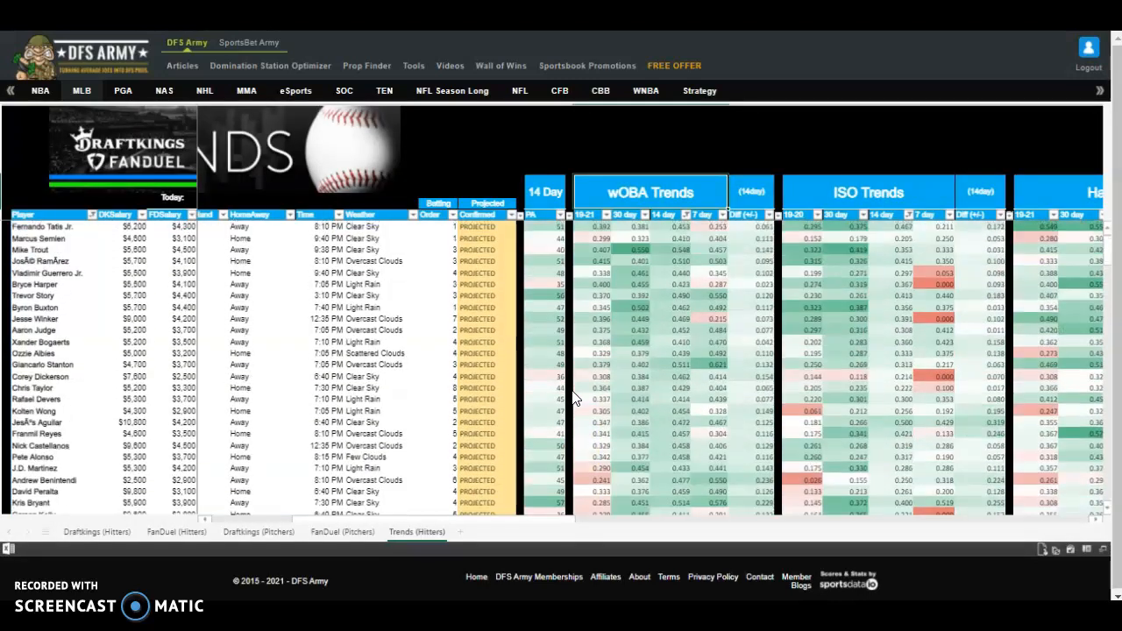
scroll(down, 3)
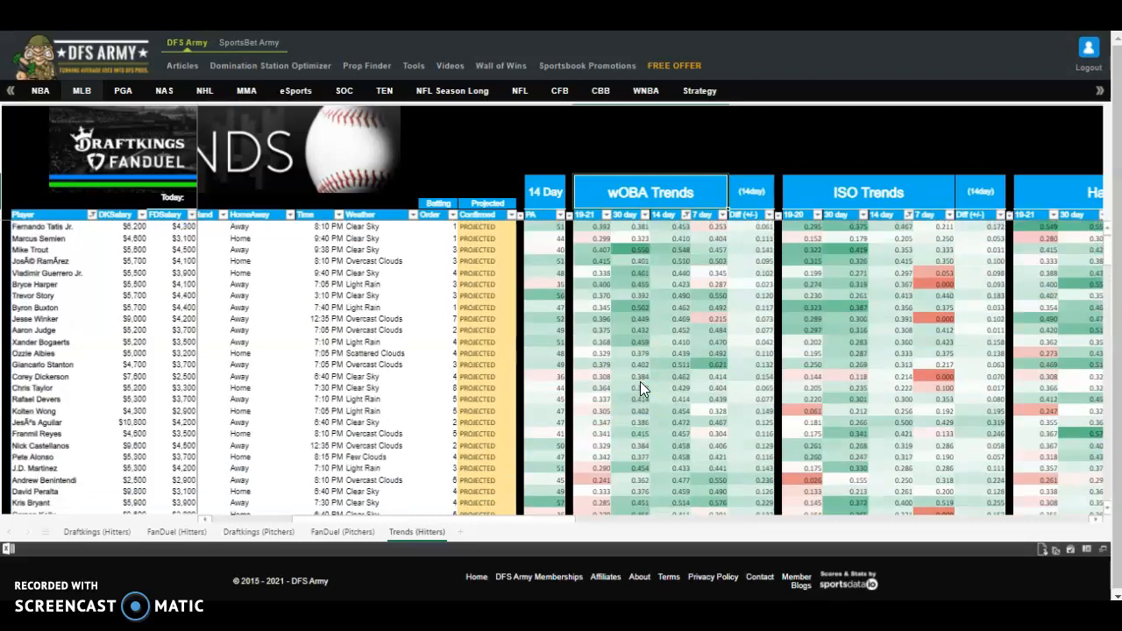
click(635, 389)
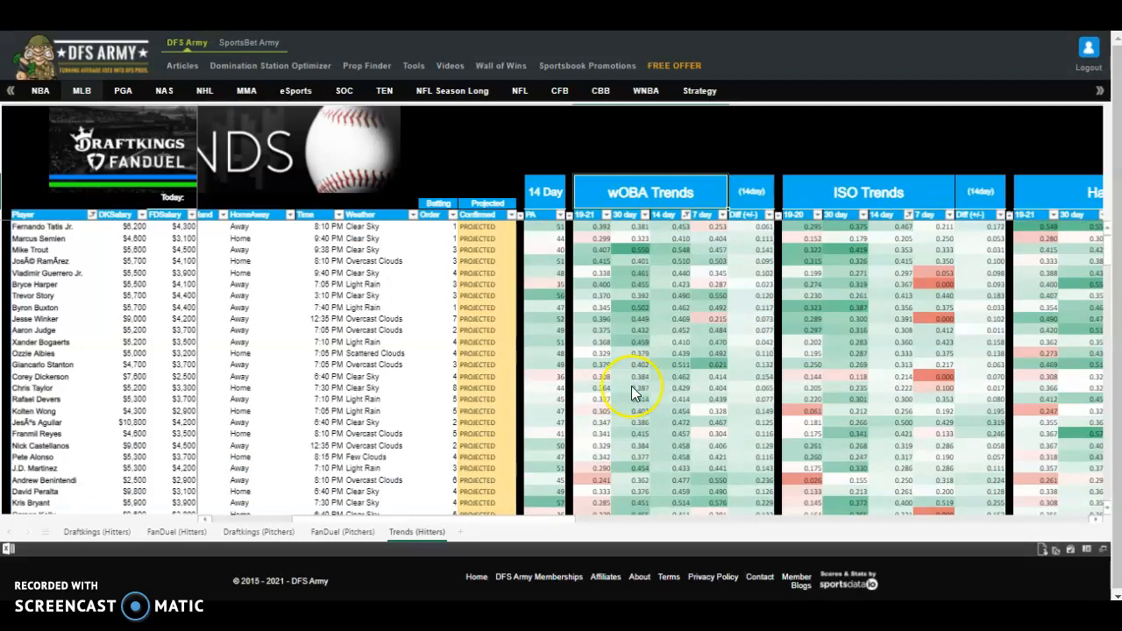
mouse_move(674, 242)
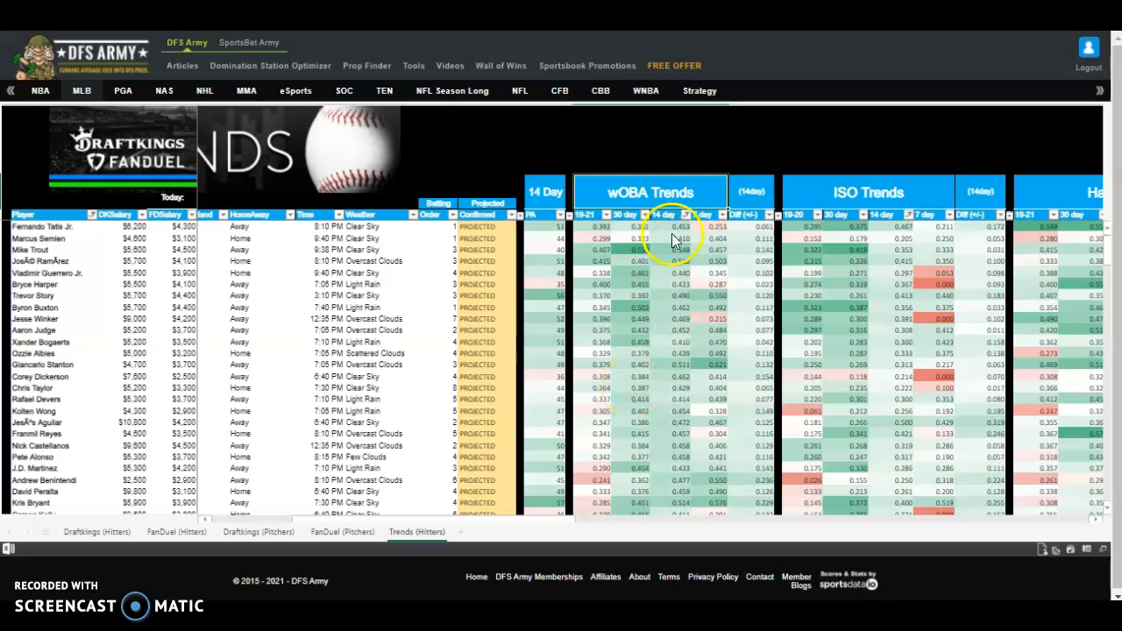
mouse_move(666, 260)
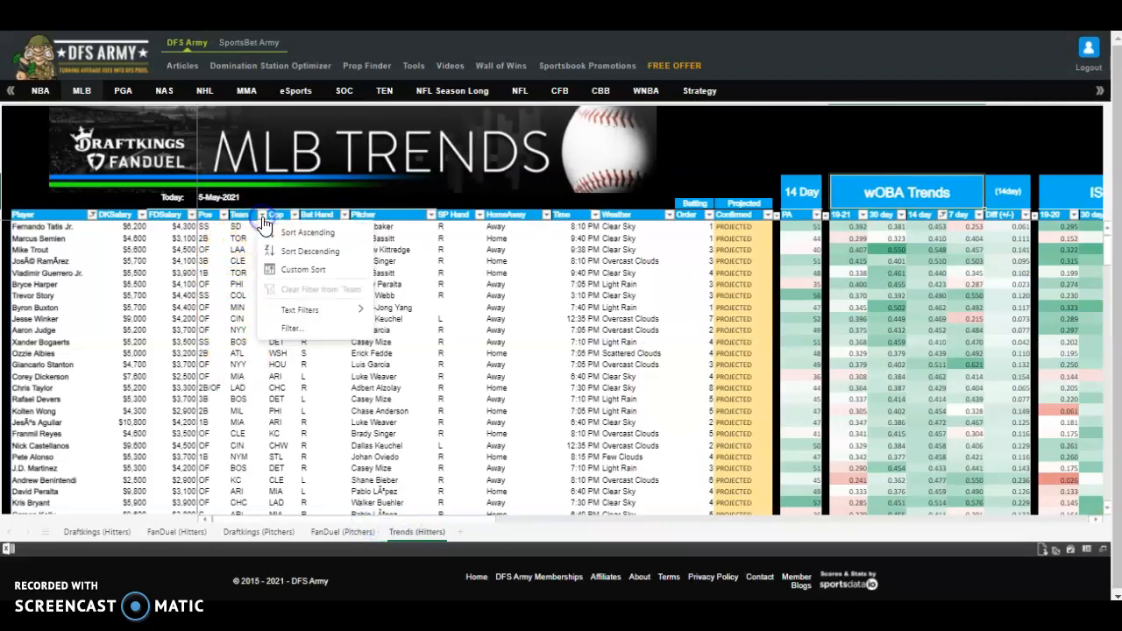
Step: Sort the filtered Trends hitters by Team ascending to group stacks
click(307, 232)
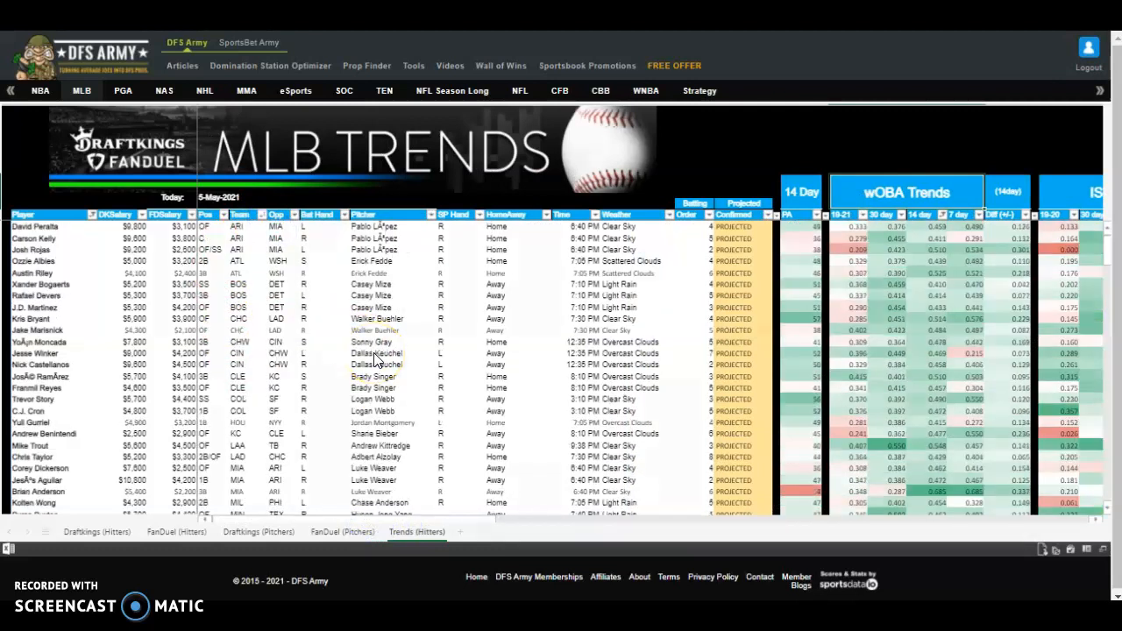